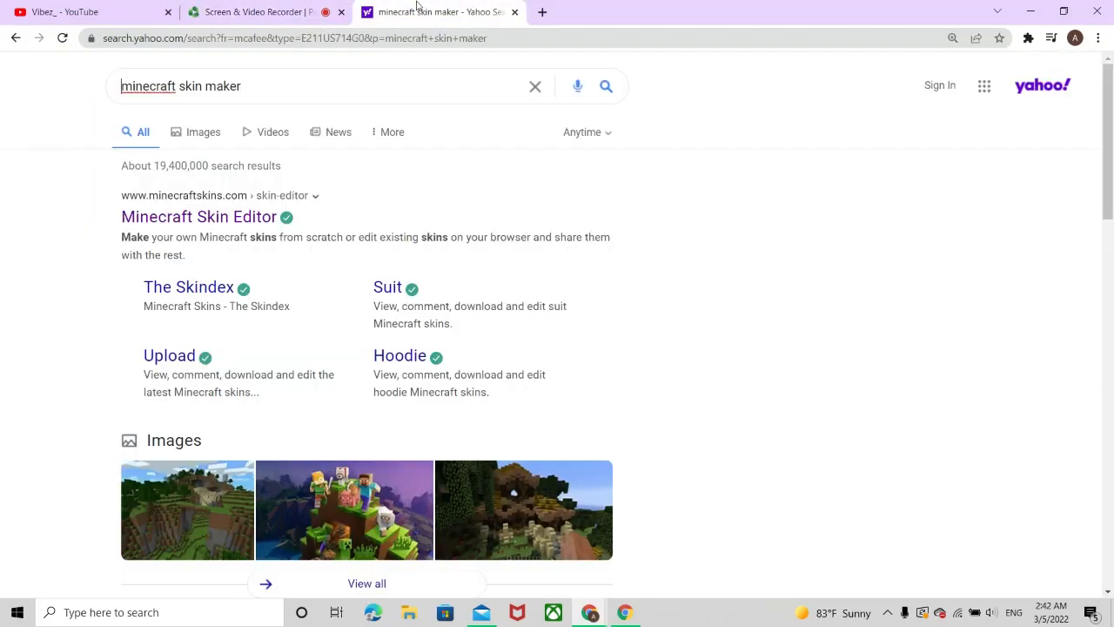
mouse_move(219, 343)
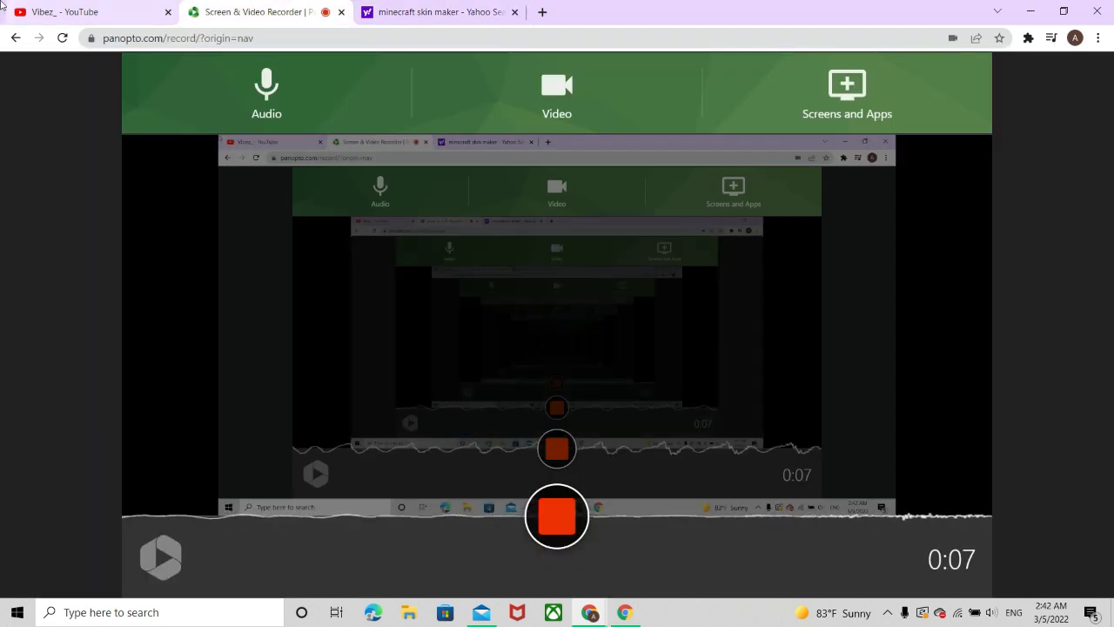
- Return from the YouTube channel to the search results and open the Minecraft Skin Editor result
left_click(90, 10)
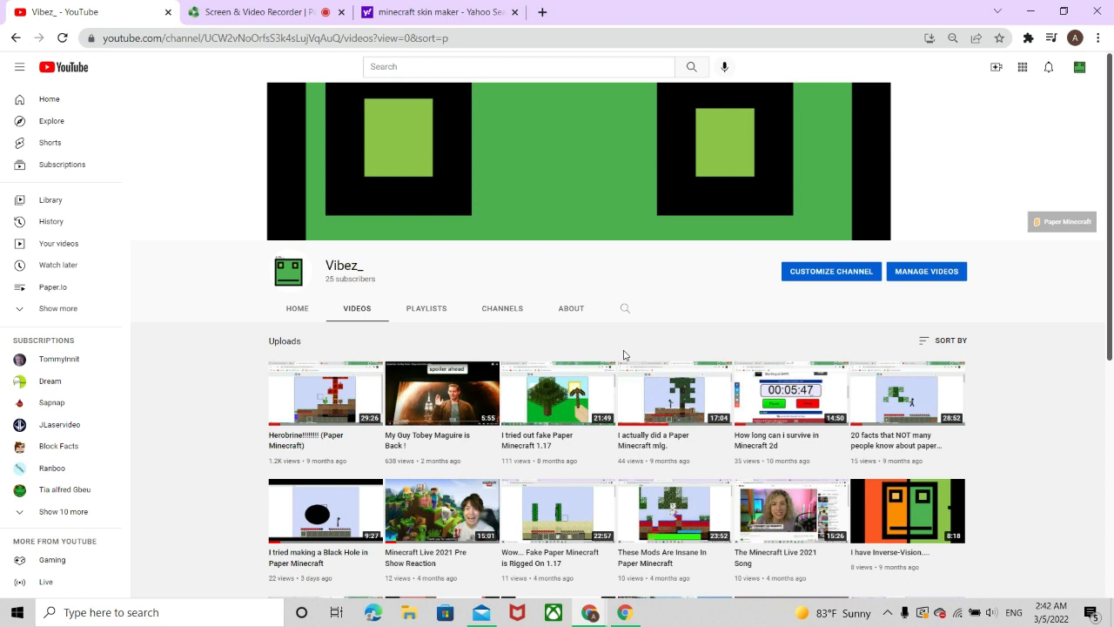
left_click(571, 306)
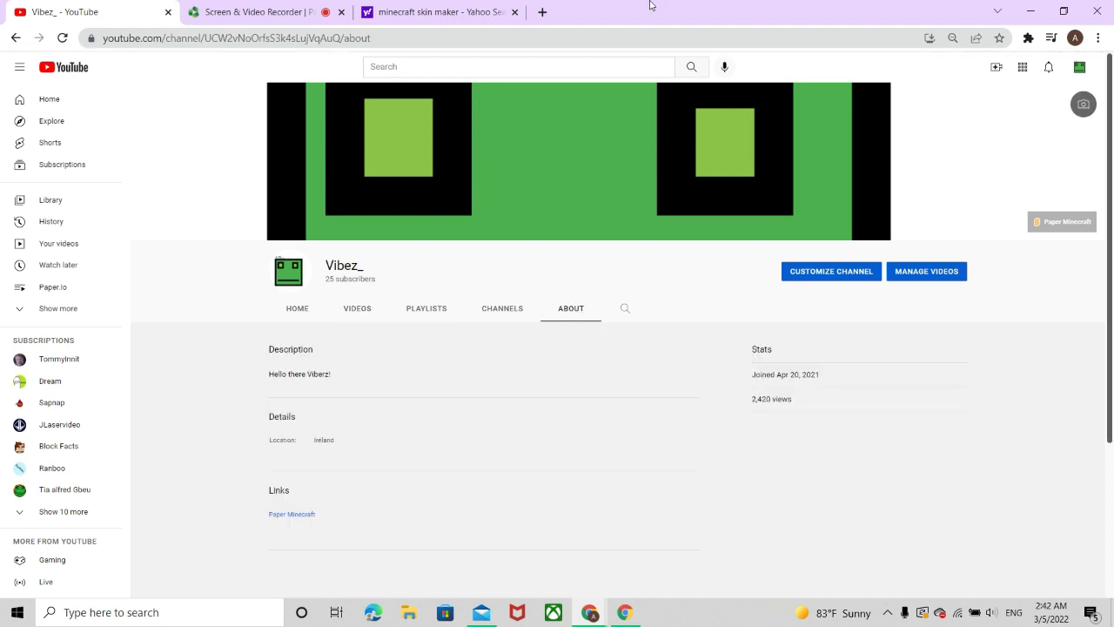
left_click(439, 11)
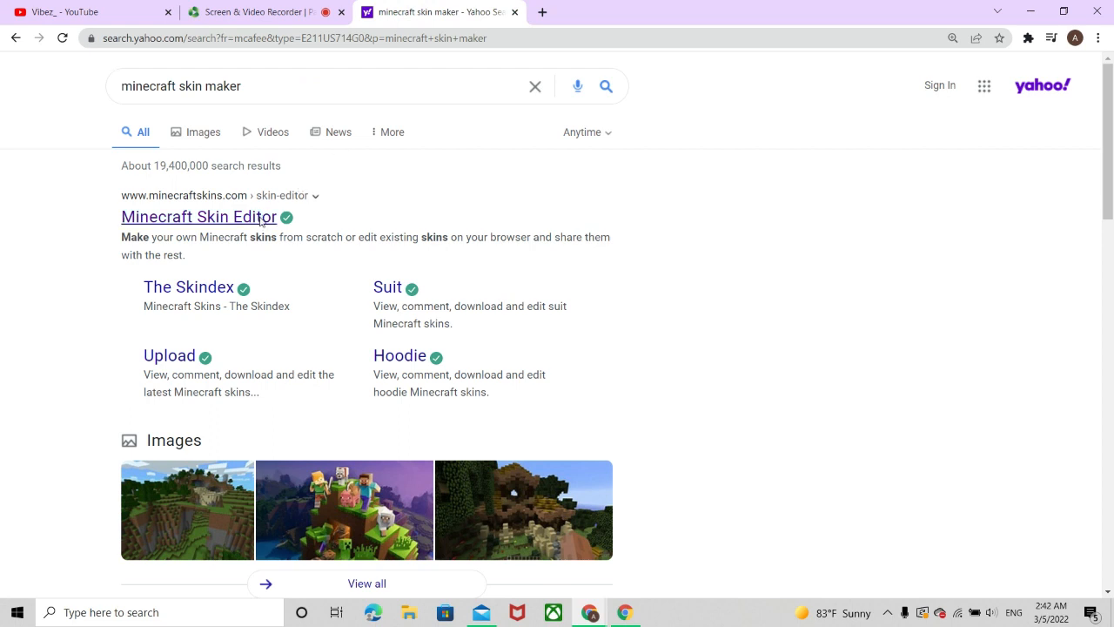
left_click(198, 216)
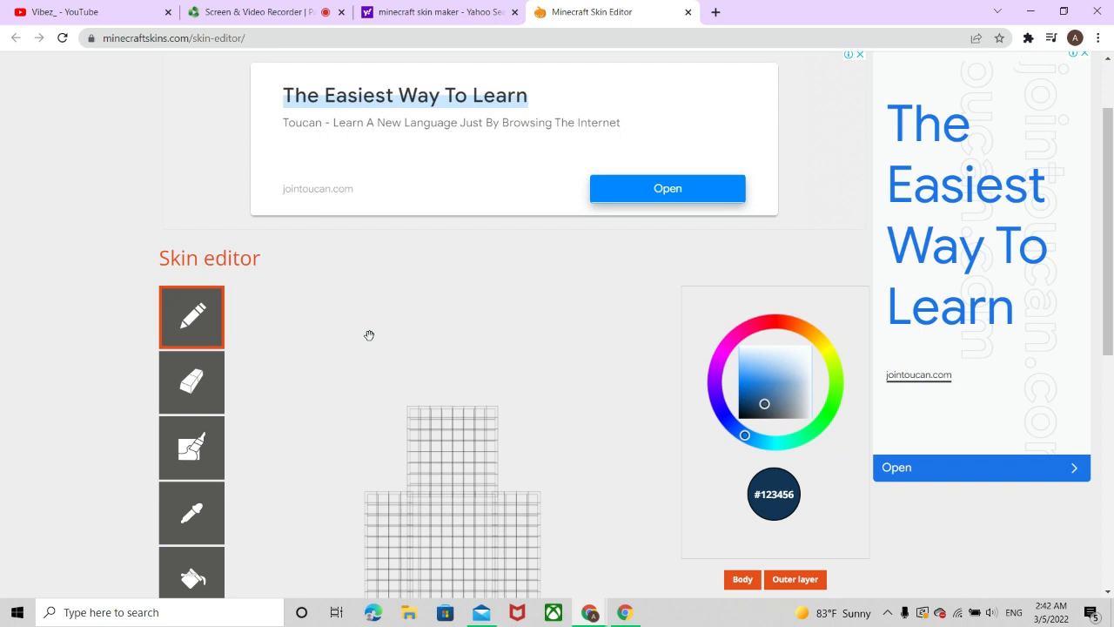
- Scroll down to the editor canvas and choose a teal paint colour
scroll("down", 3)
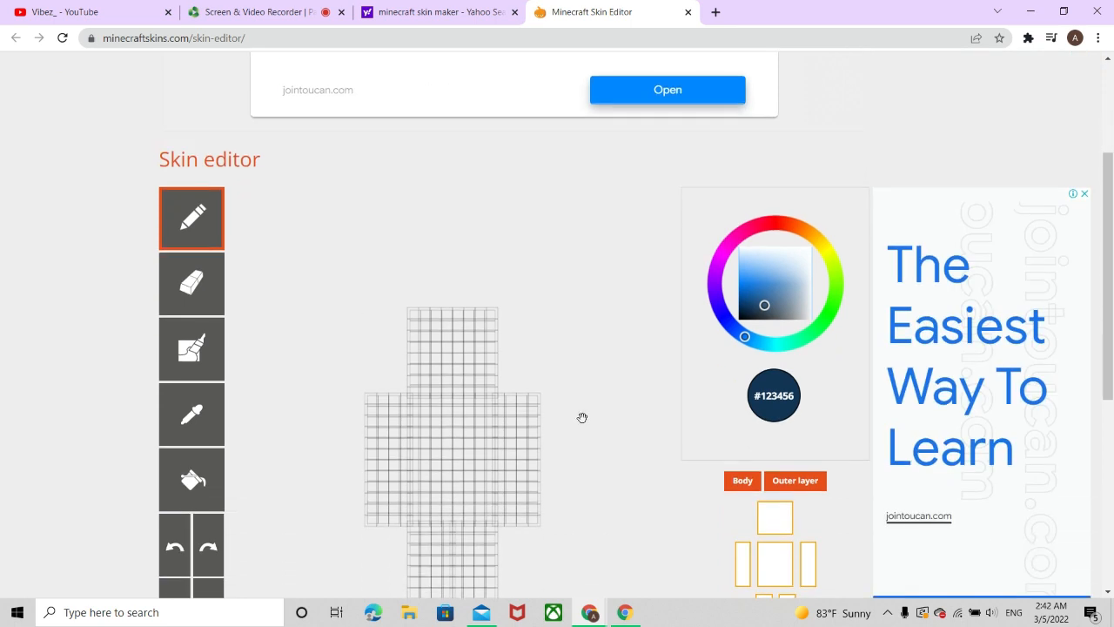
scroll("down", 3)
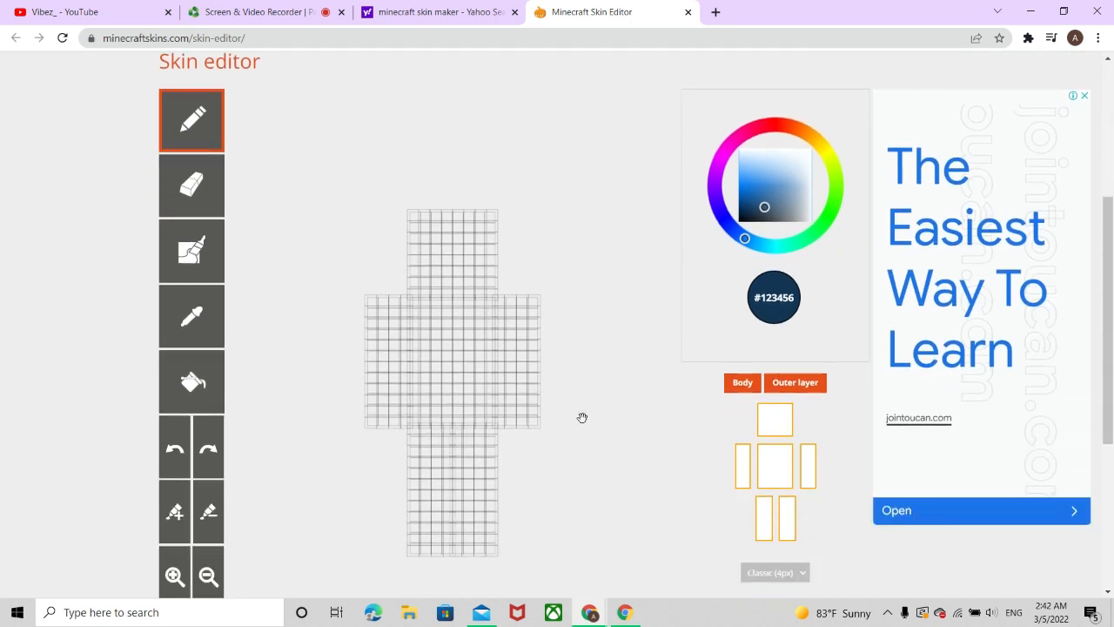
scroll("down", 3)
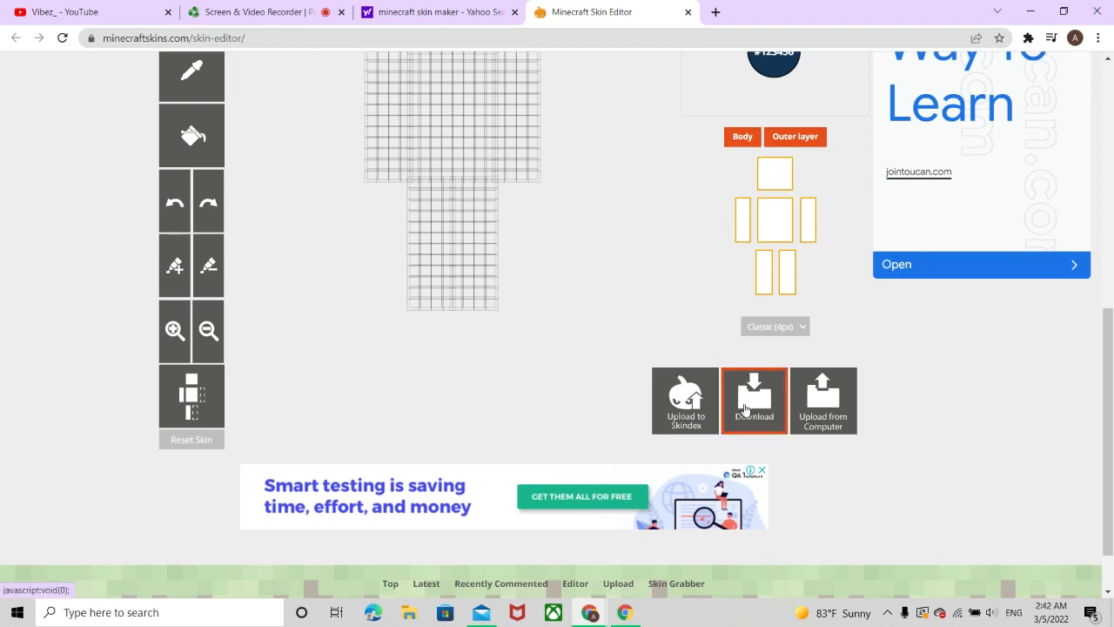
left_click(754, 401)
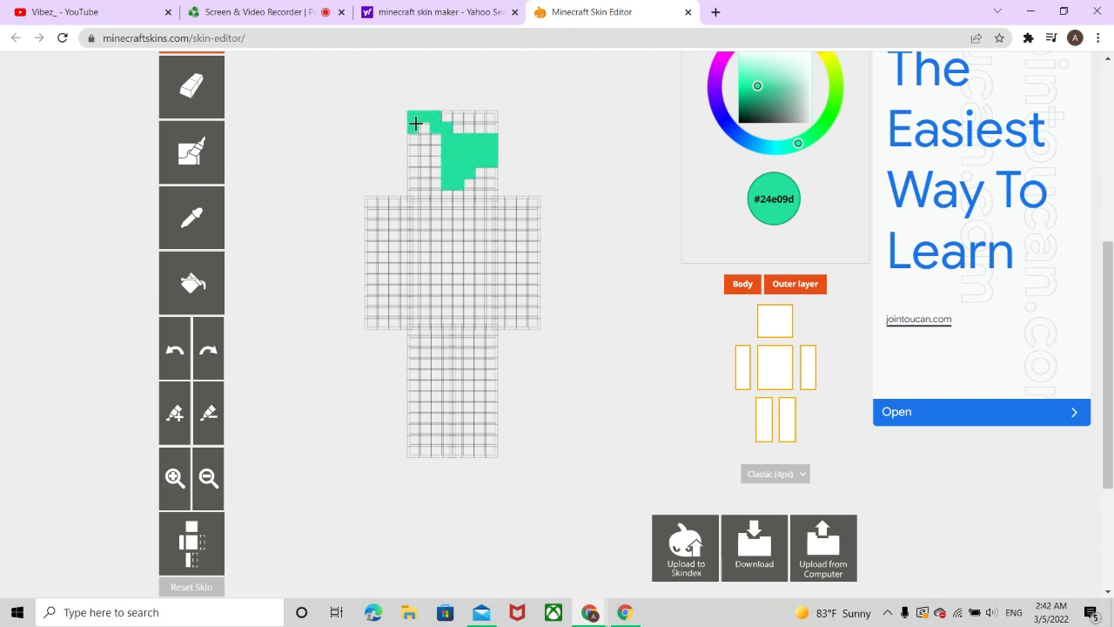
- Paint the head pixels green, then fill the torso with green stripes
left_click(427, 130)
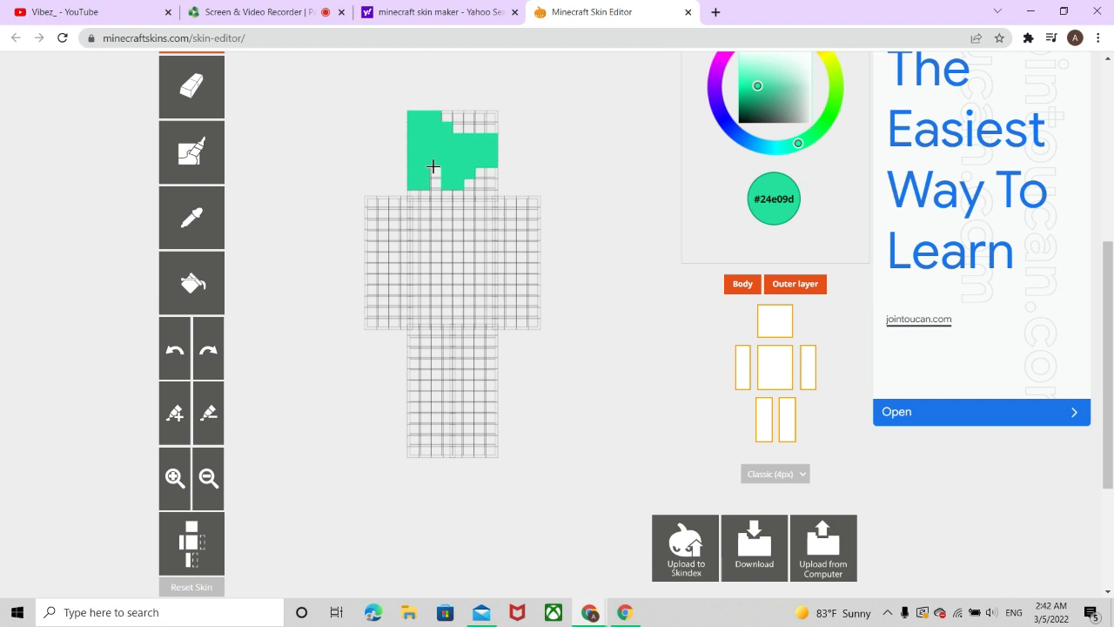
left_click(479, 174)
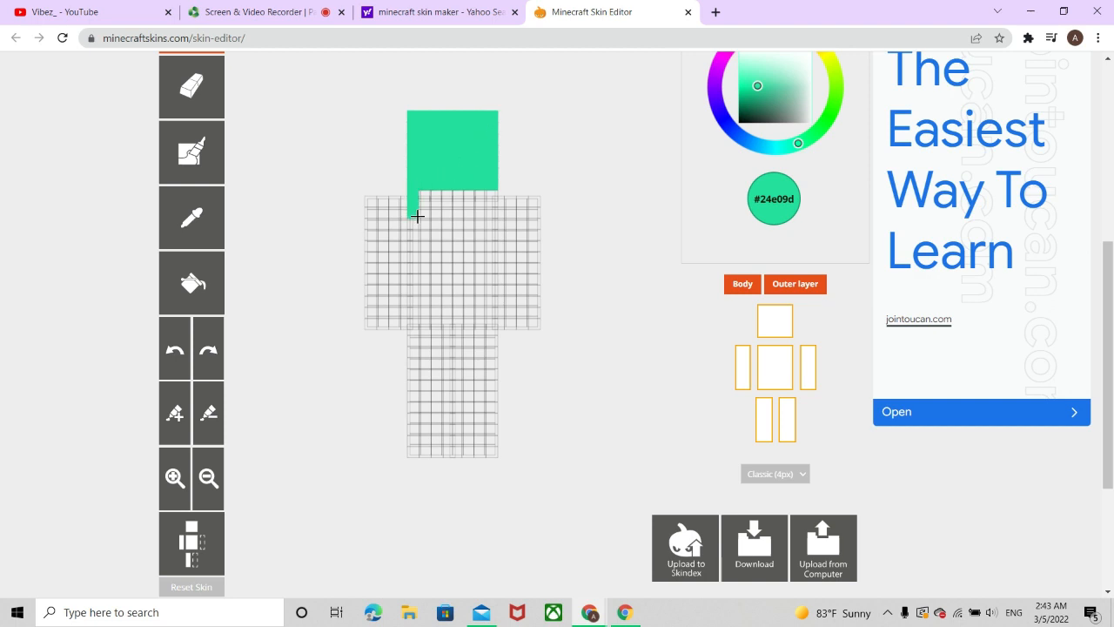
left_click_drag(416, 216, 414, 324)
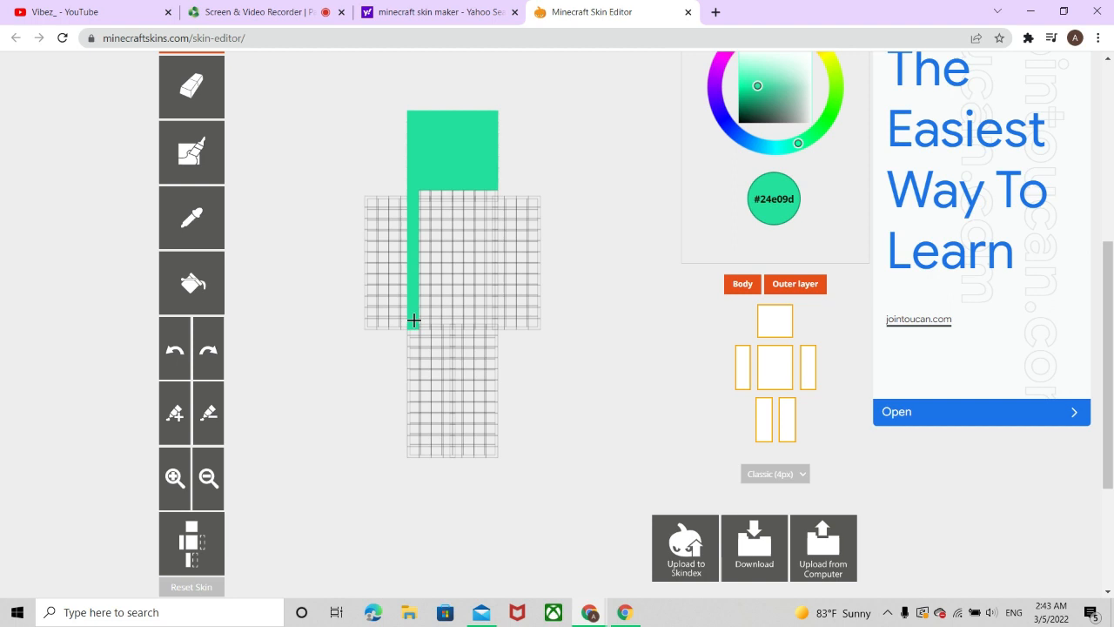
left_click_drag(415, 320, 496, 320)
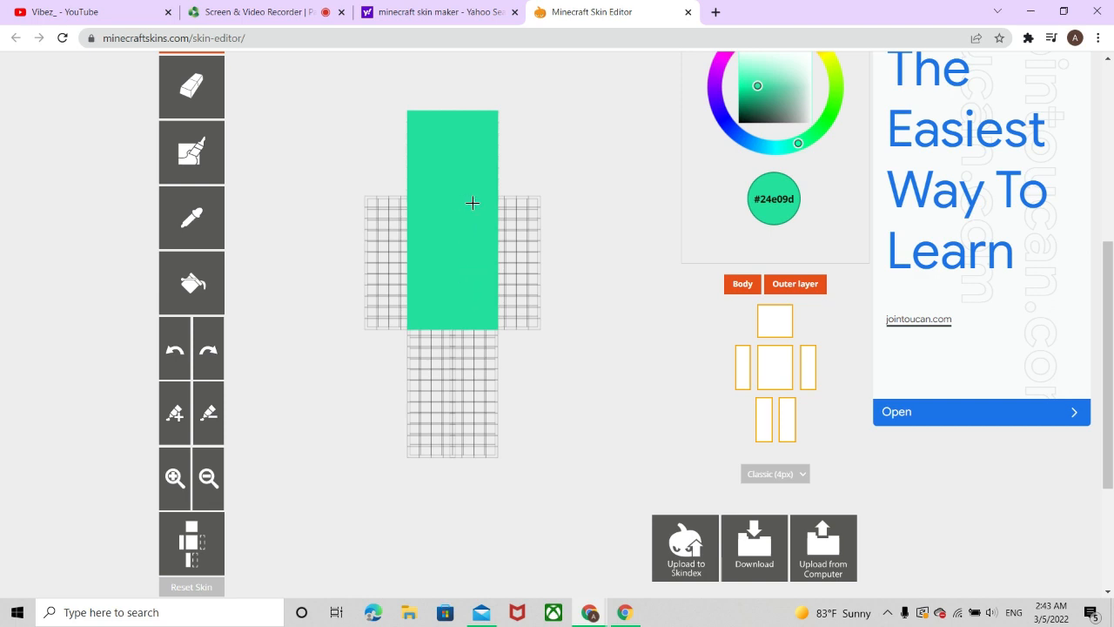
mouse_move(750, 78)
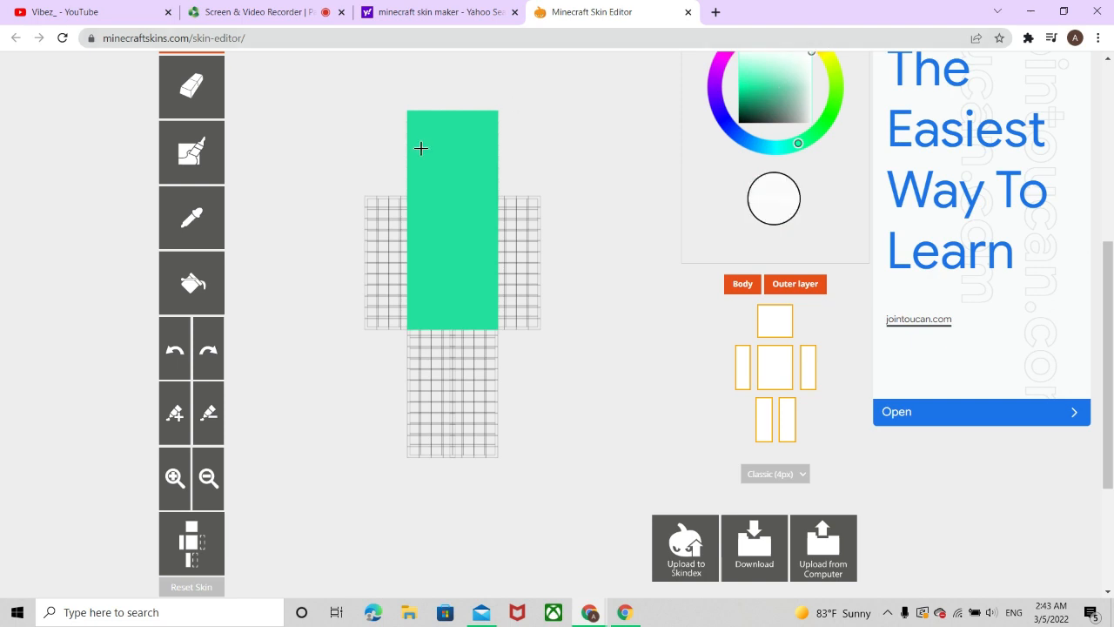
mouse_move(439, 150)
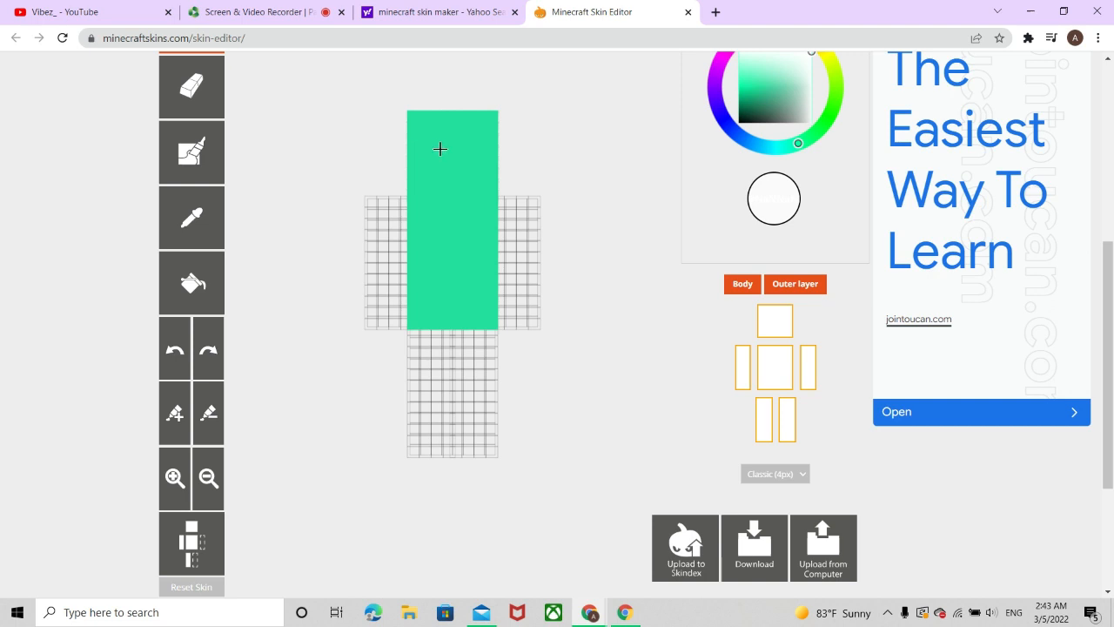
mouse_move(296, 234)
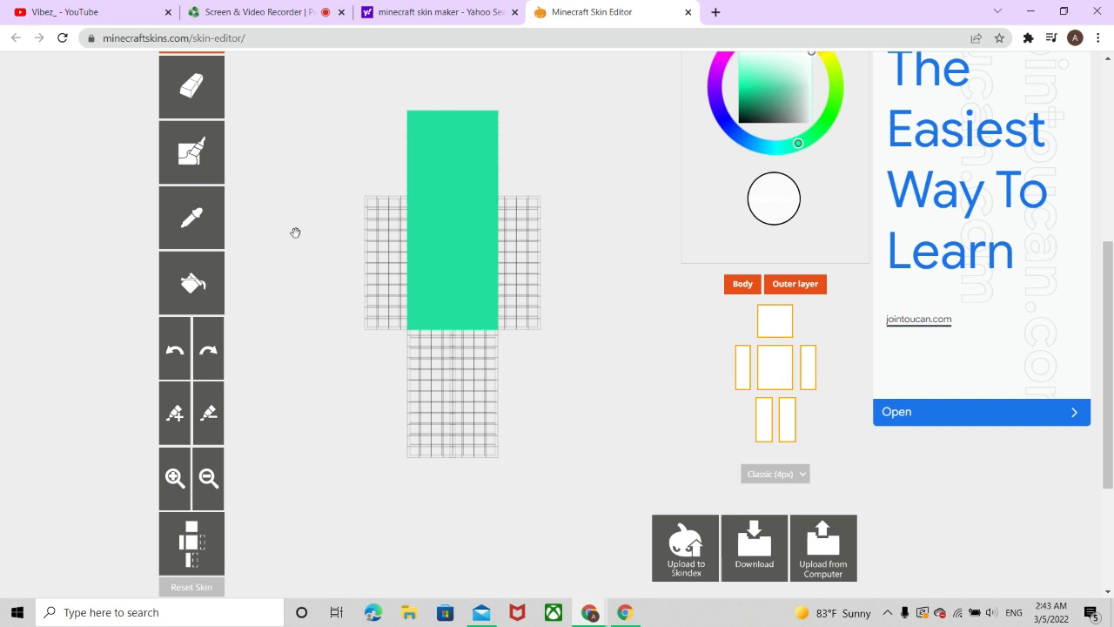
mouse_move(432, 147)
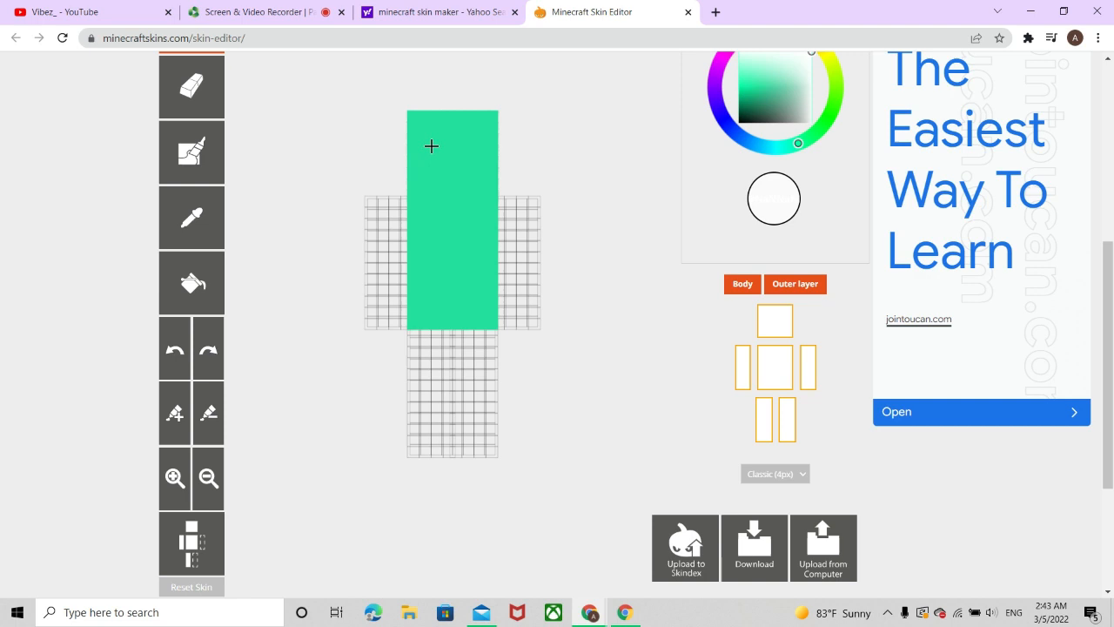
mouse_move(226, 108)
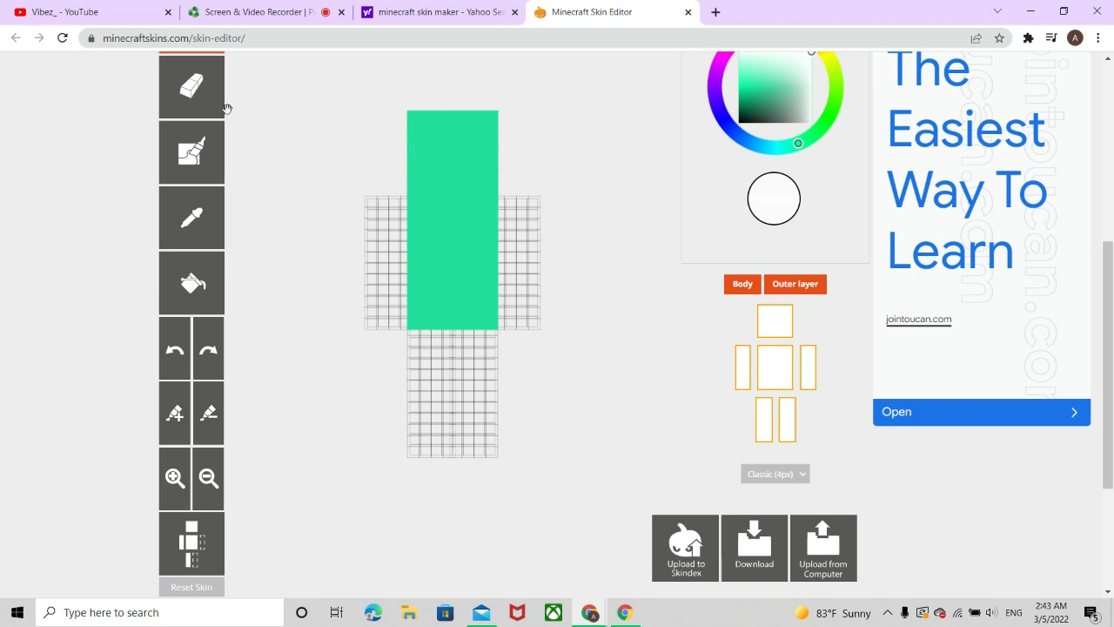
- Switch to the eraser tool to make white eye pixels on the head
left_click(192, 87)
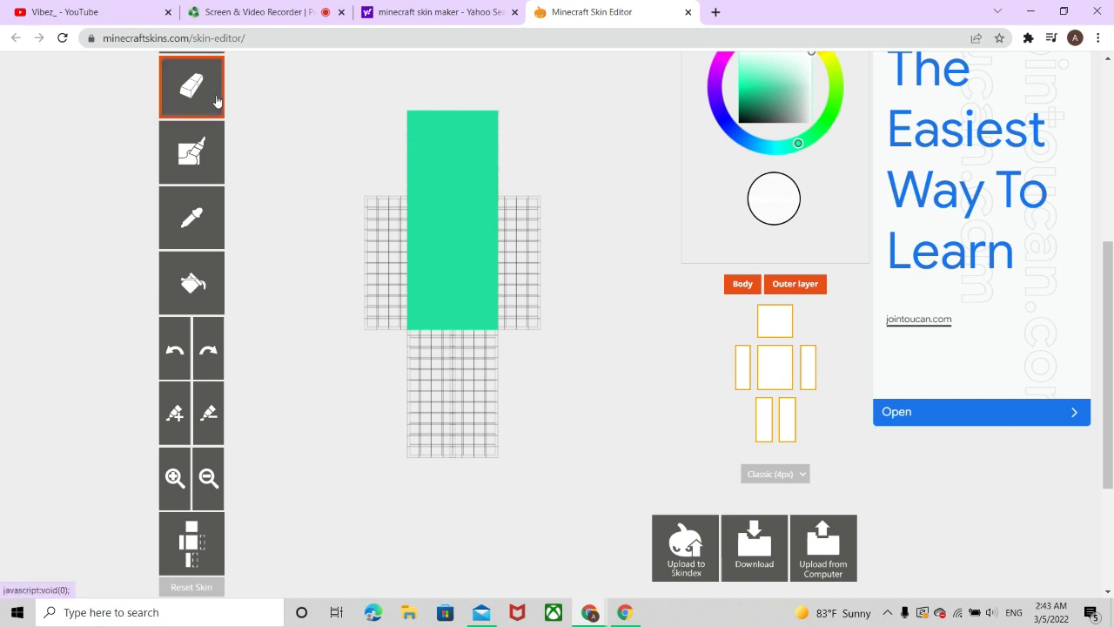
mouse_move(421, 138)
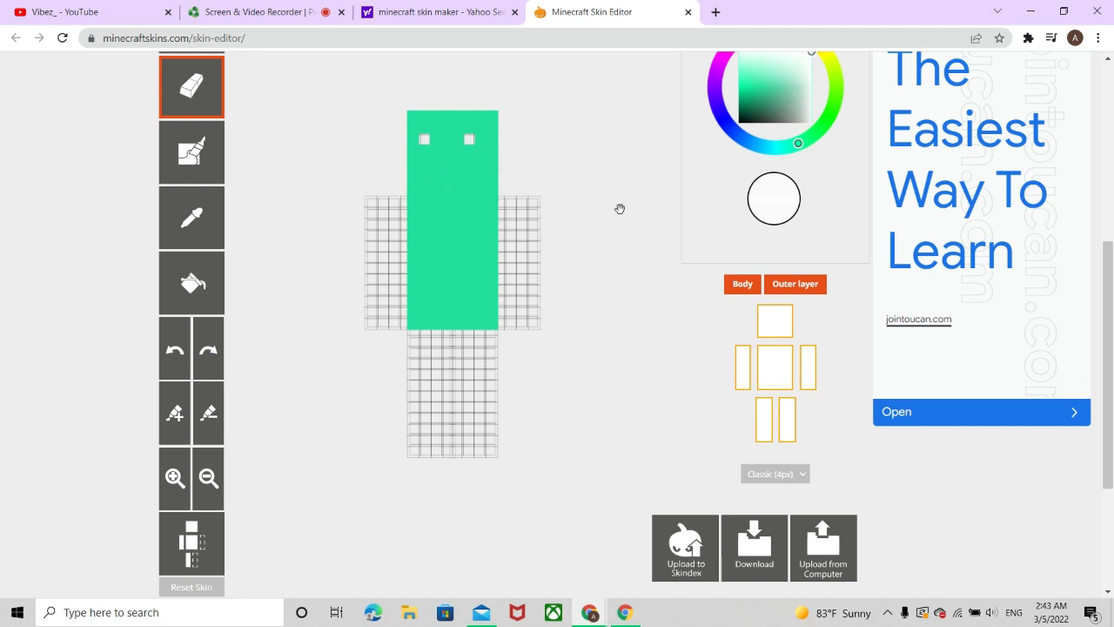
mouse_move(324, 157)
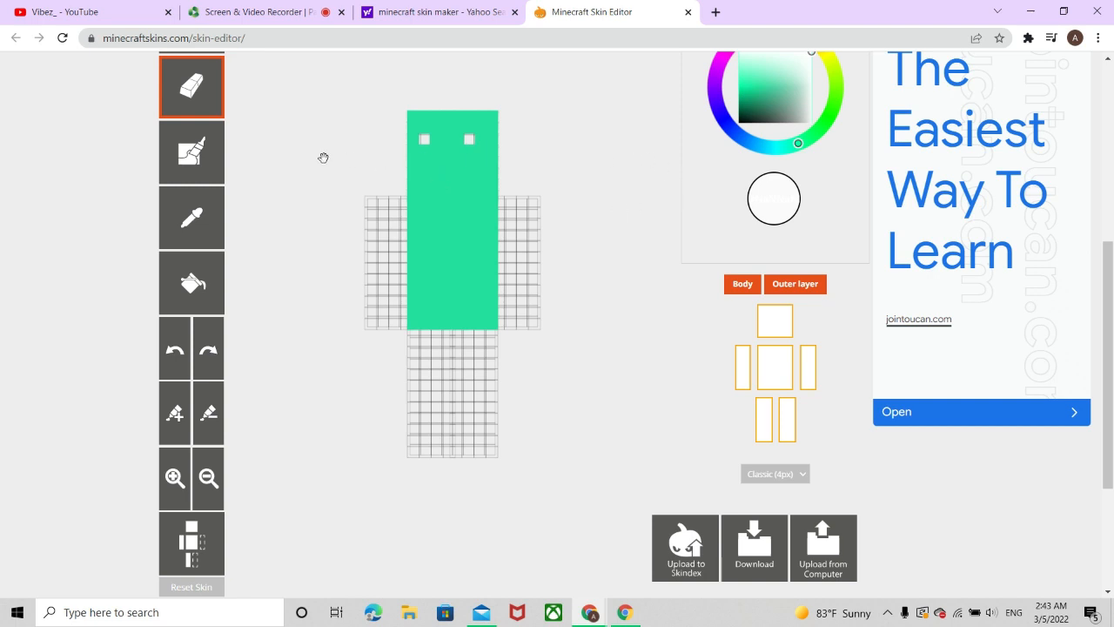
- Switch back to the pencil tool and choose a green paint colour from the wheel
scroll("up", 3)
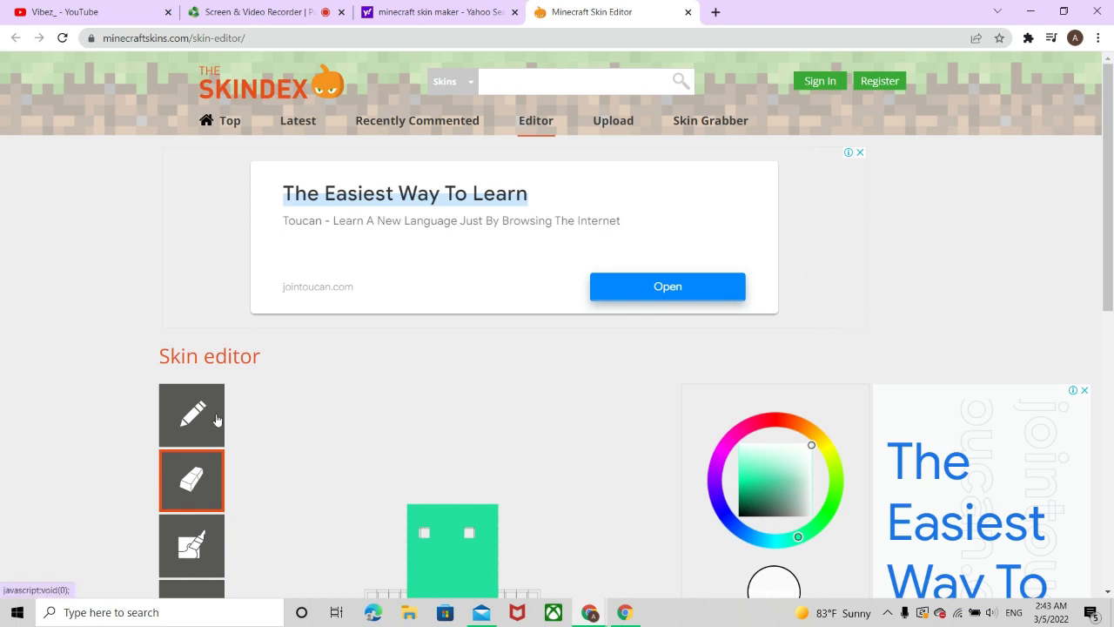
left_click(191, 414)
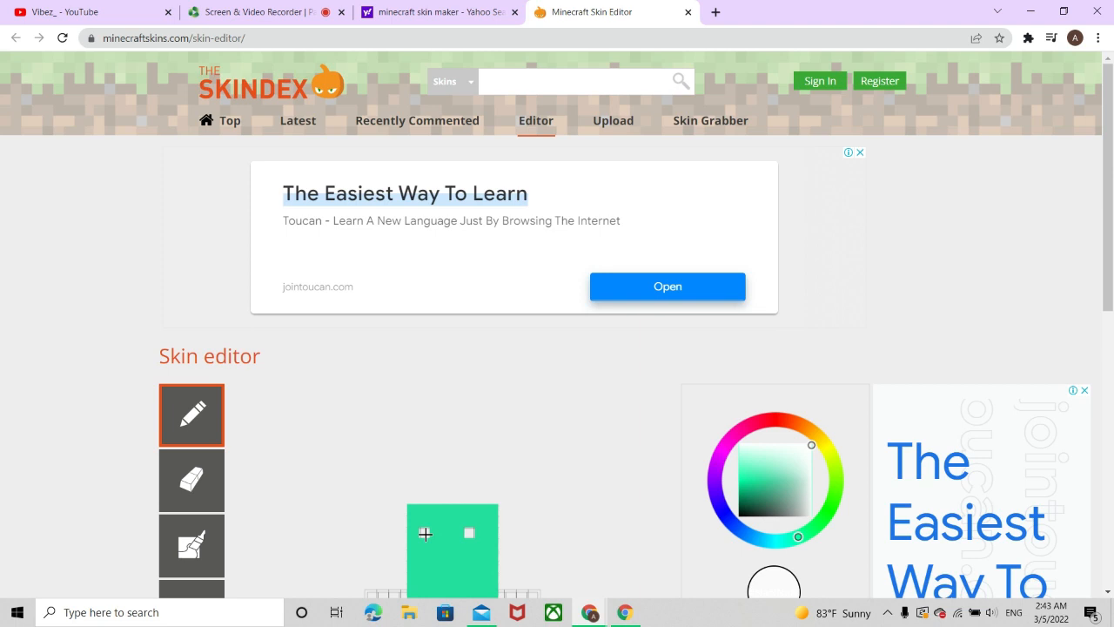
mouse_move(404, 533)
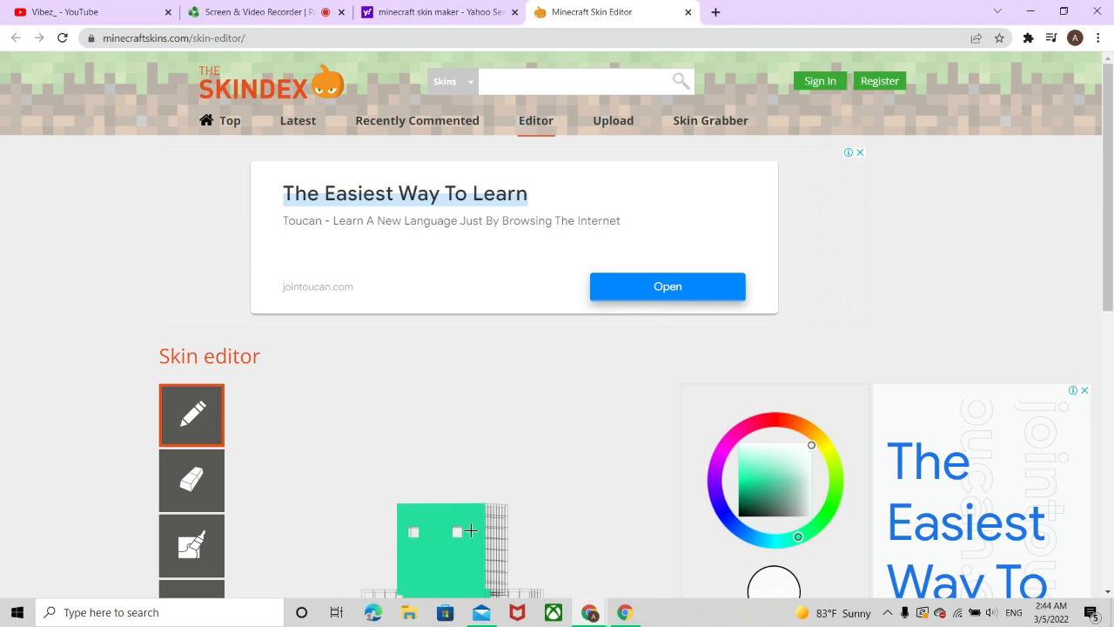
scroll("down", 3)
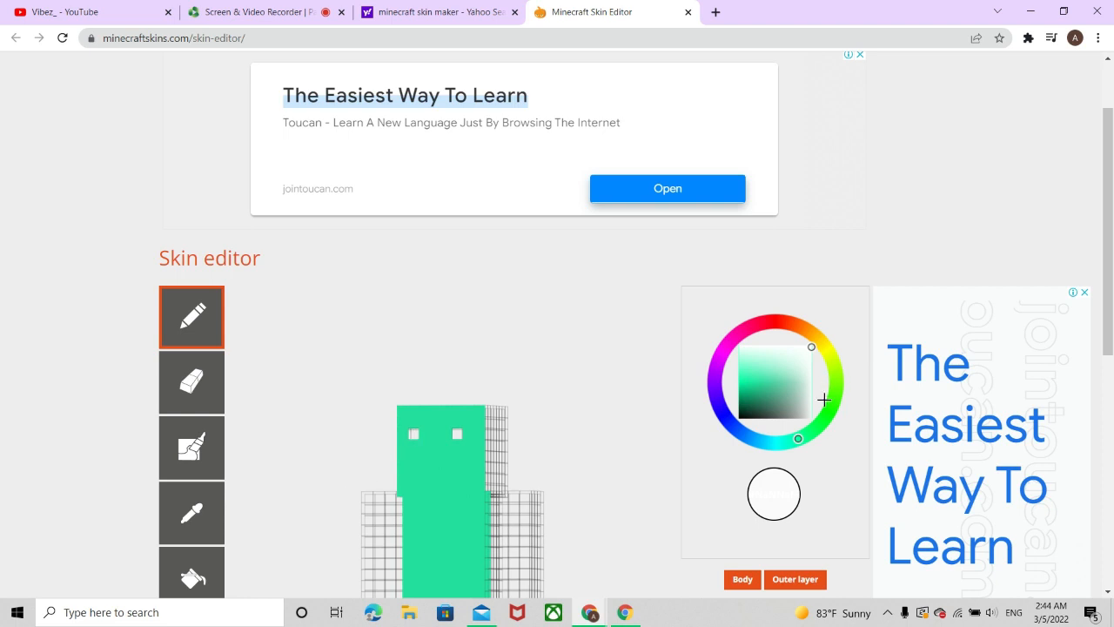
left_click(739, 386)
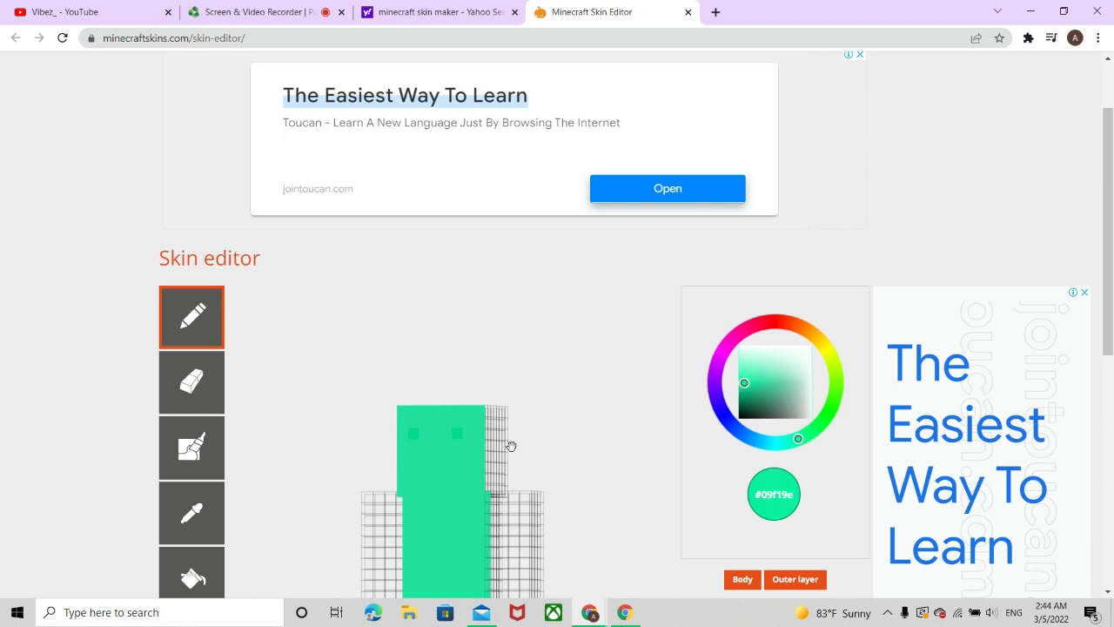
mouse_move(745, 385)
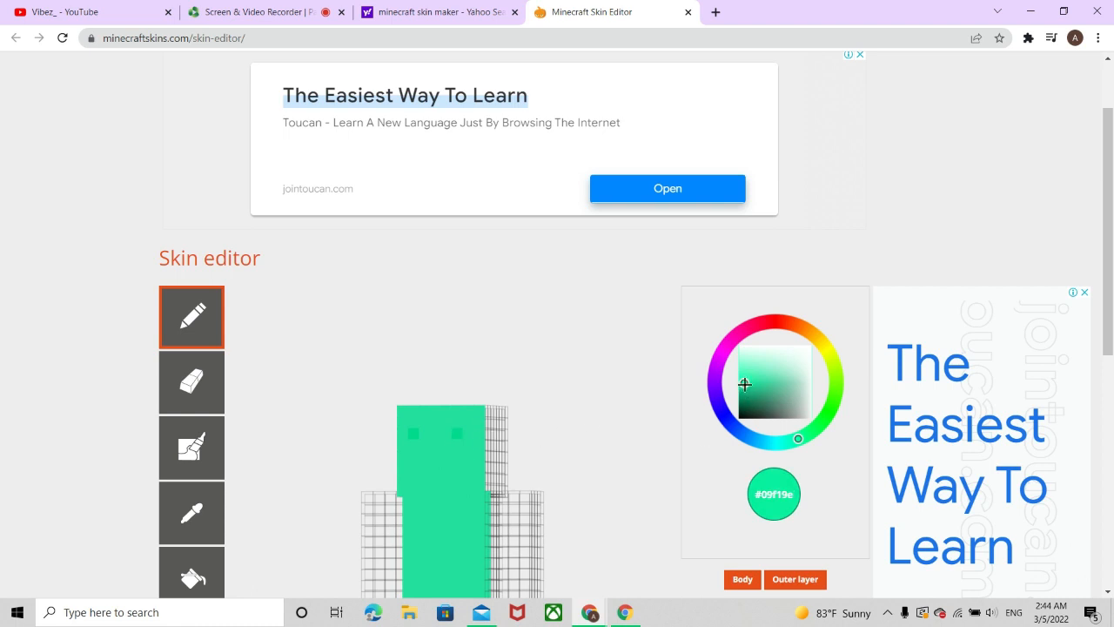
- Paint a white eye pixel on the face and pick a body-matching green for the head's edge
left_click(809, 345)
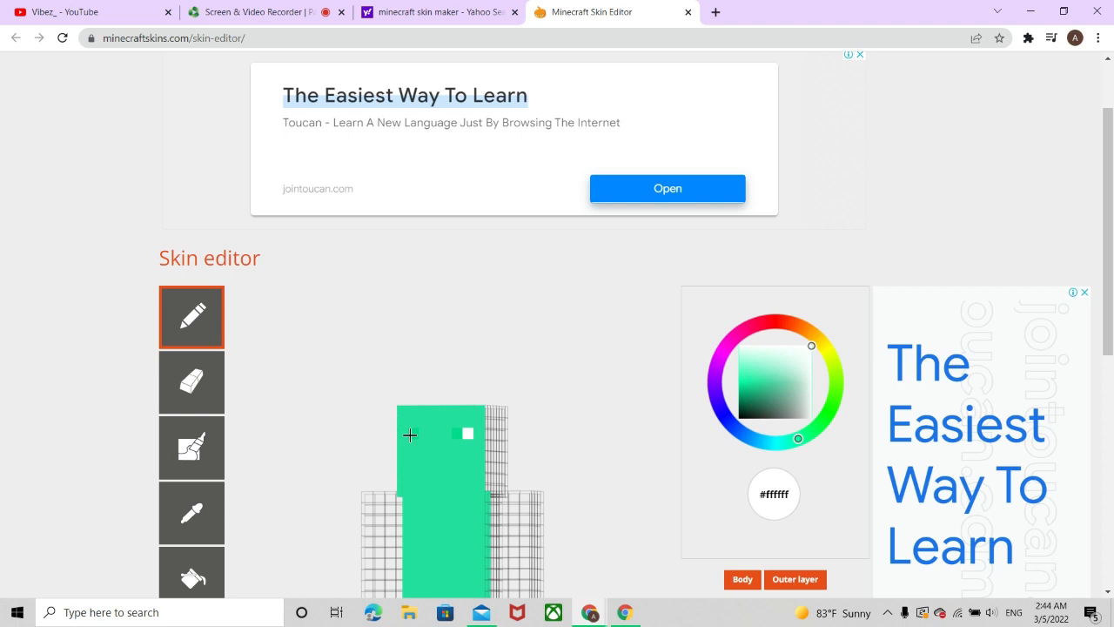
left_click(411, 434)
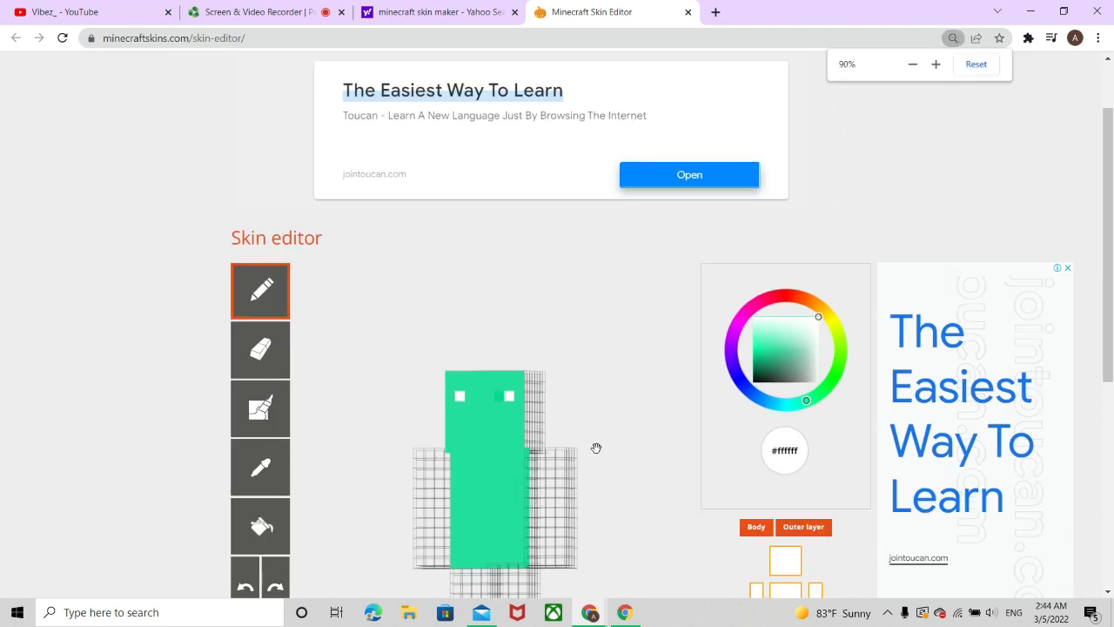
left_click(758, 355)
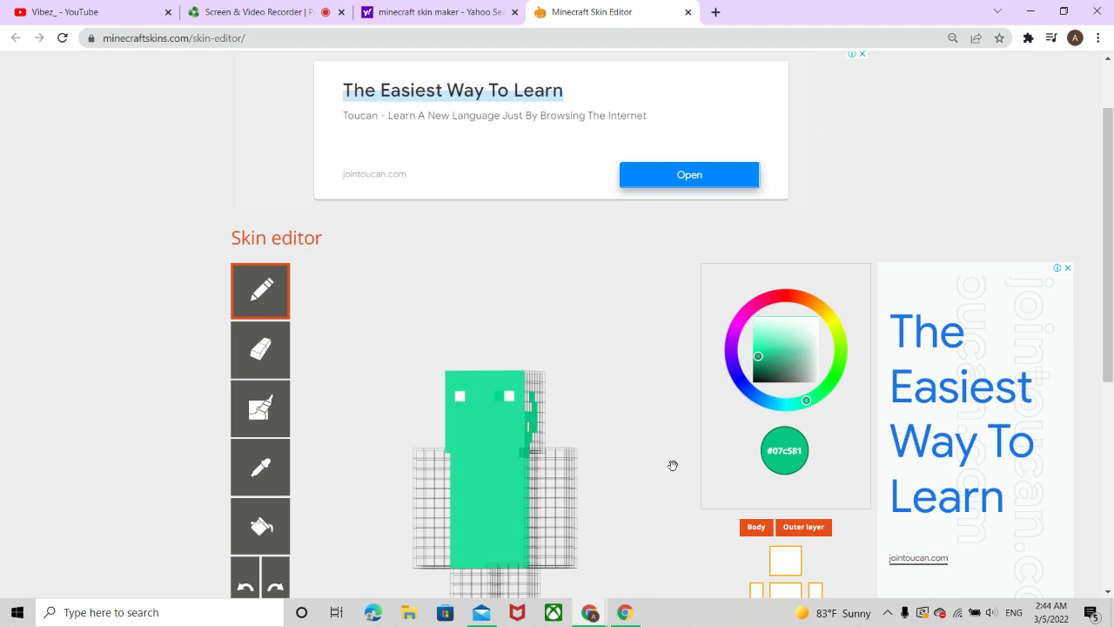
- Fill gaps on the head's right edge and paint the empty right-arm squares green
left_click(780, 350)
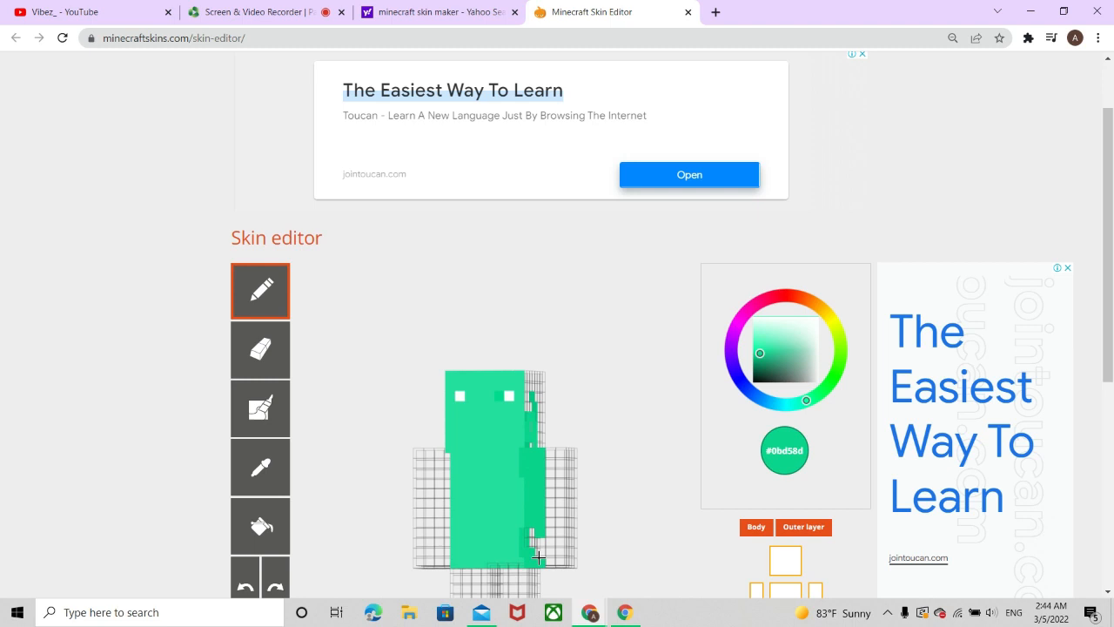
left_click(543, 547)
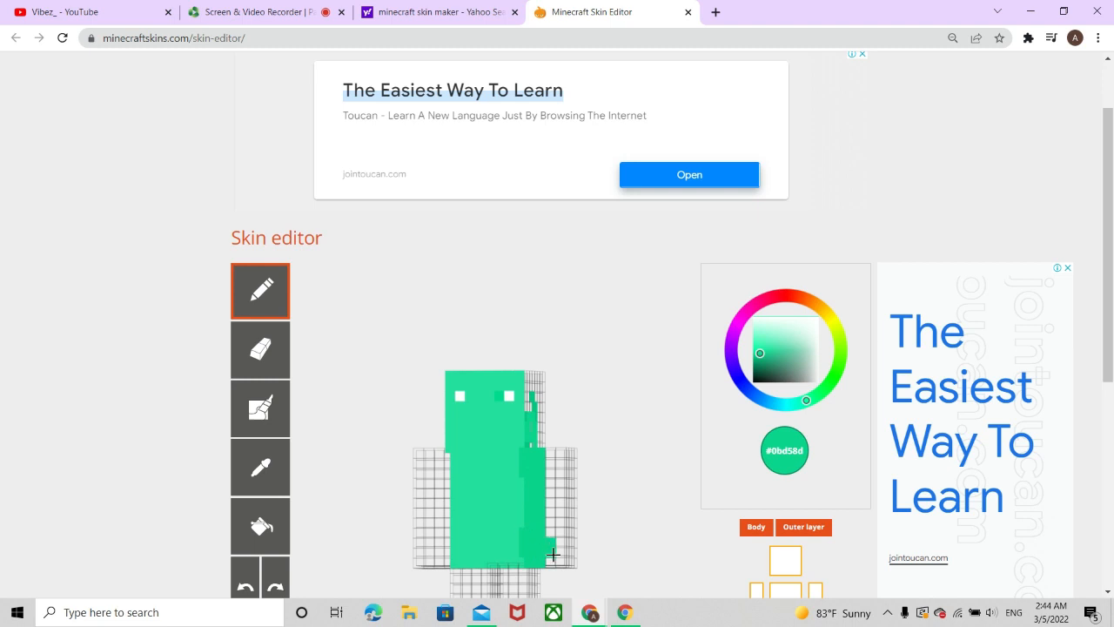
left_click(557, 560)
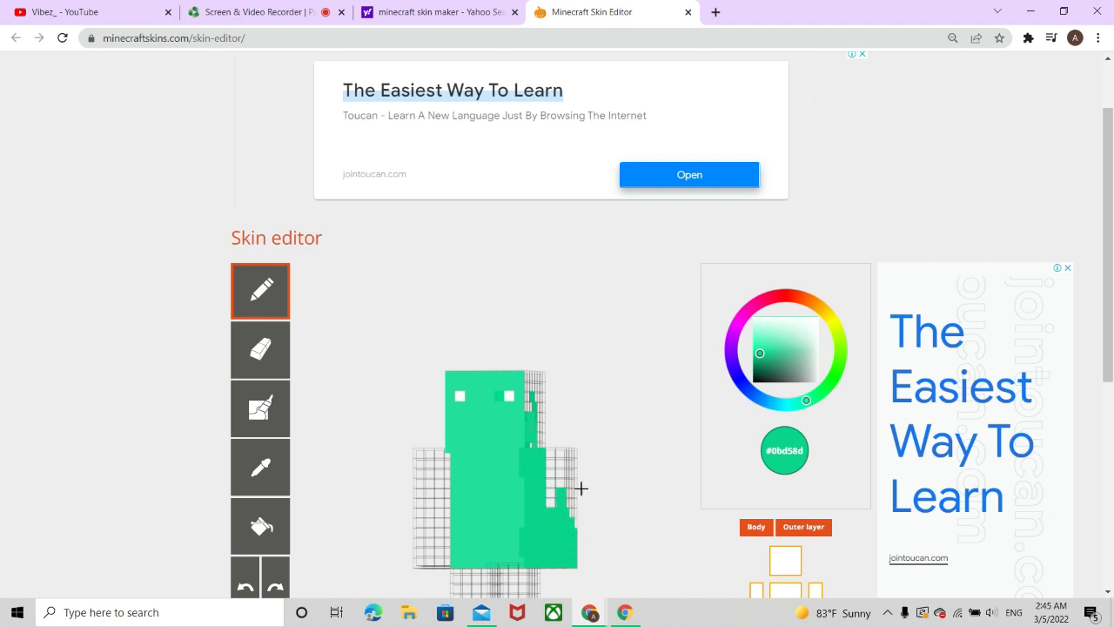
left_click(787, 350)
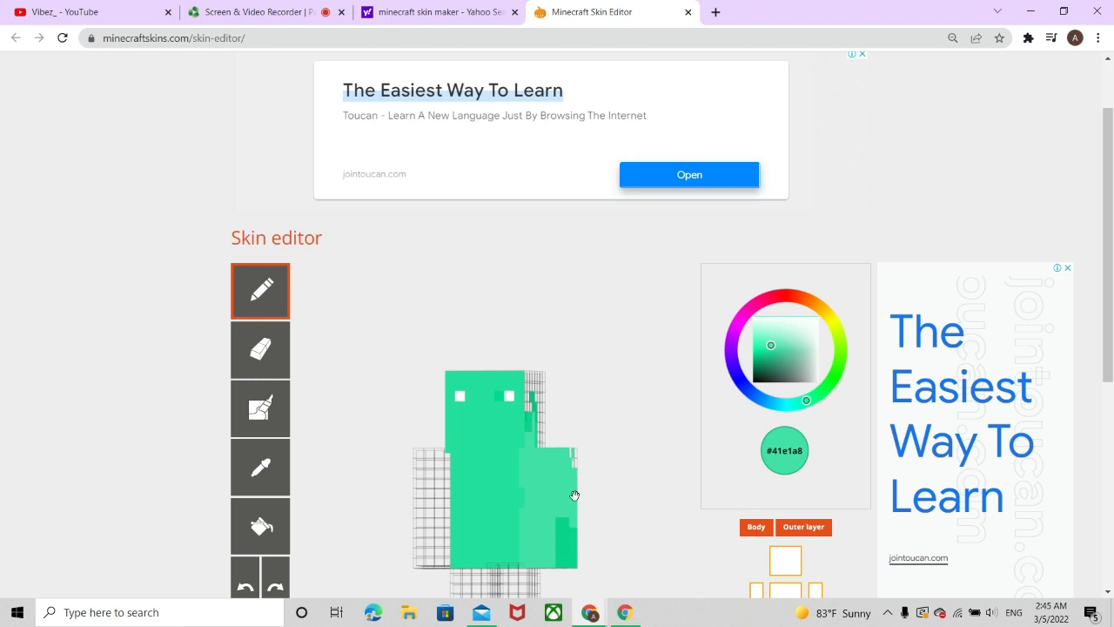
mouse_move(575, 453)
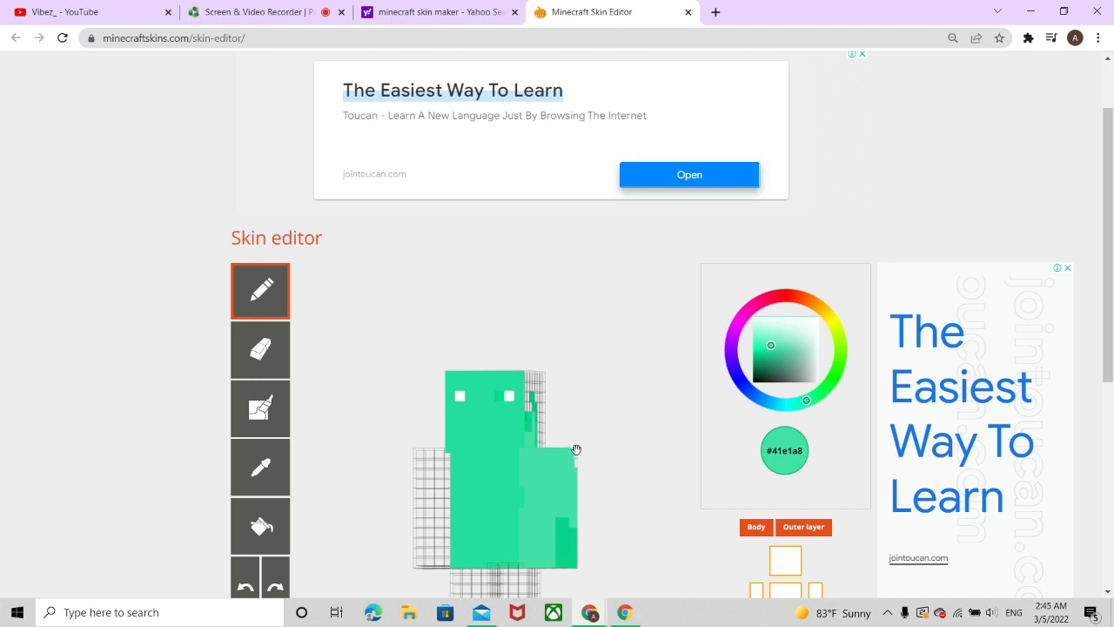
mouse_move(637, 470)
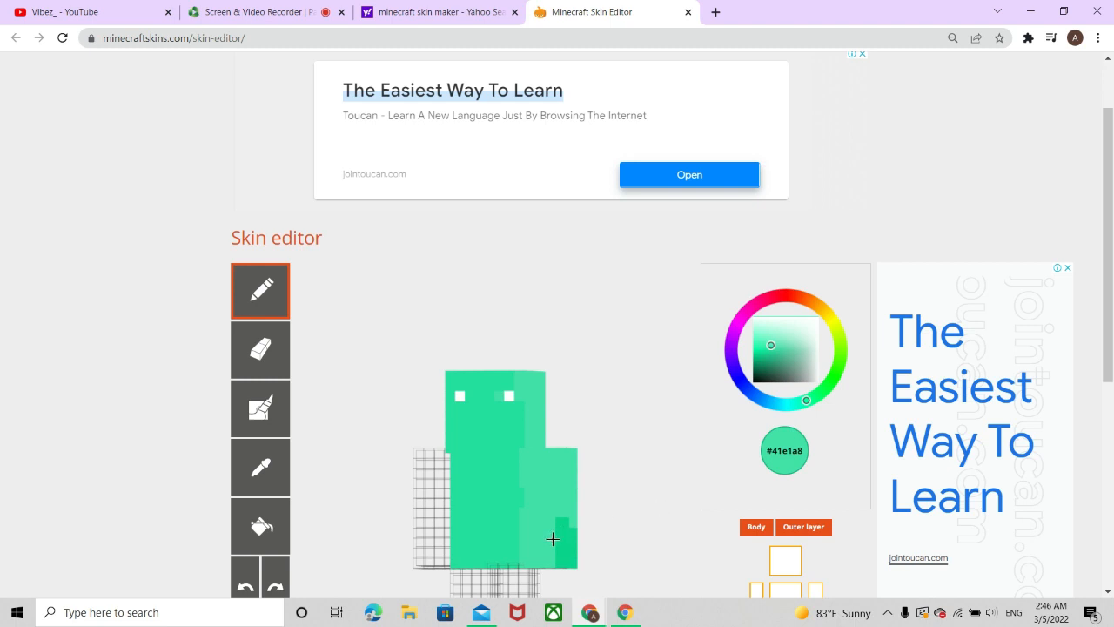
mouse_move(292, 538)
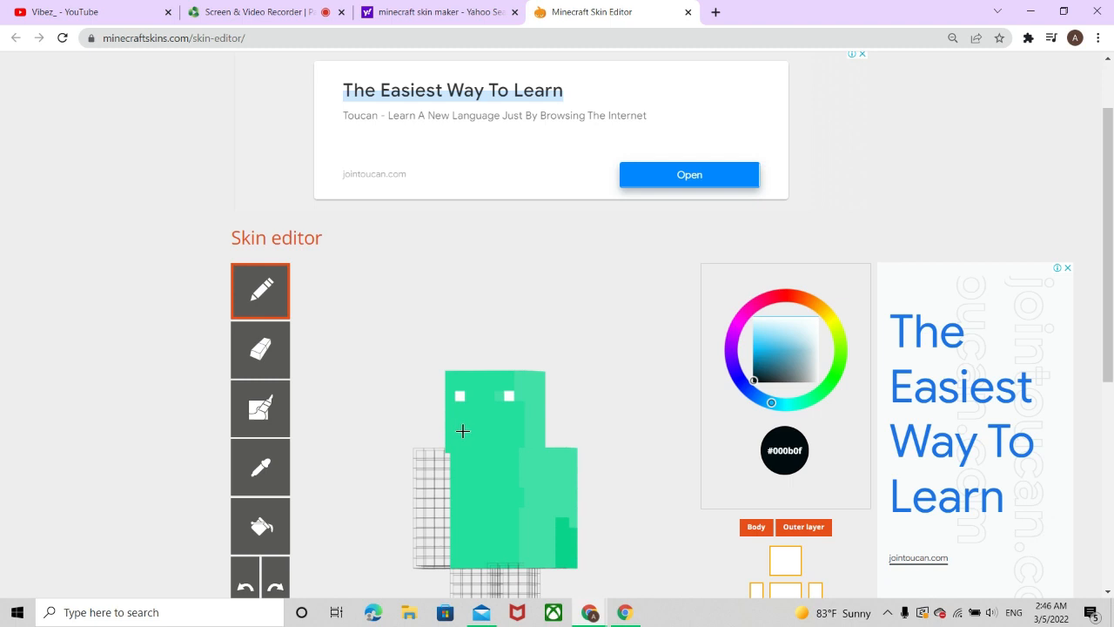
mouse_move(456, 437)
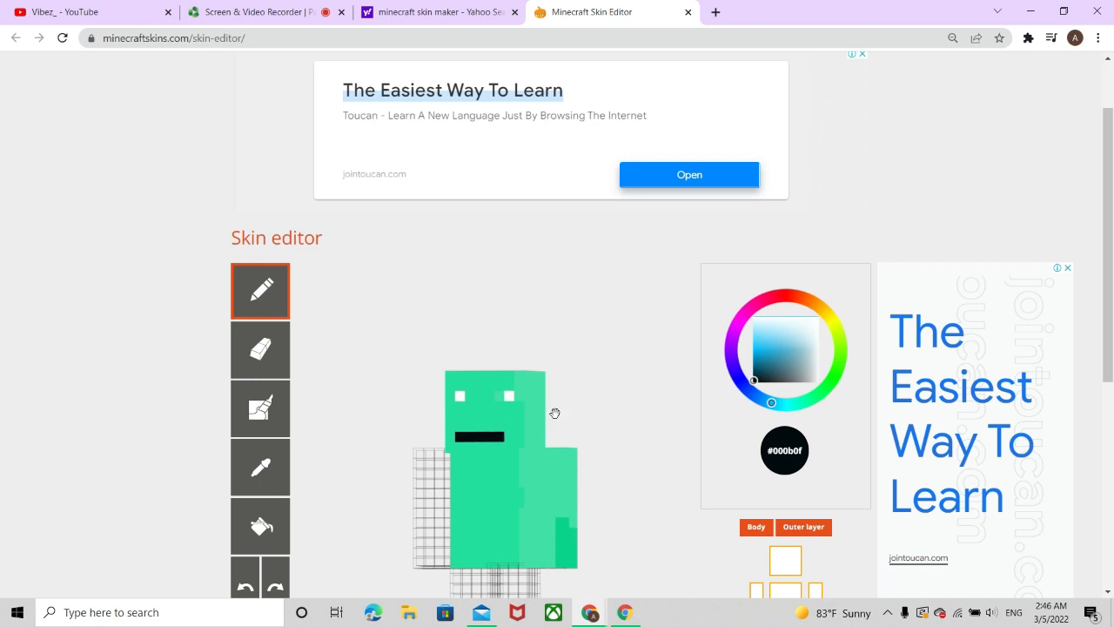
mouse_move(735, 435)
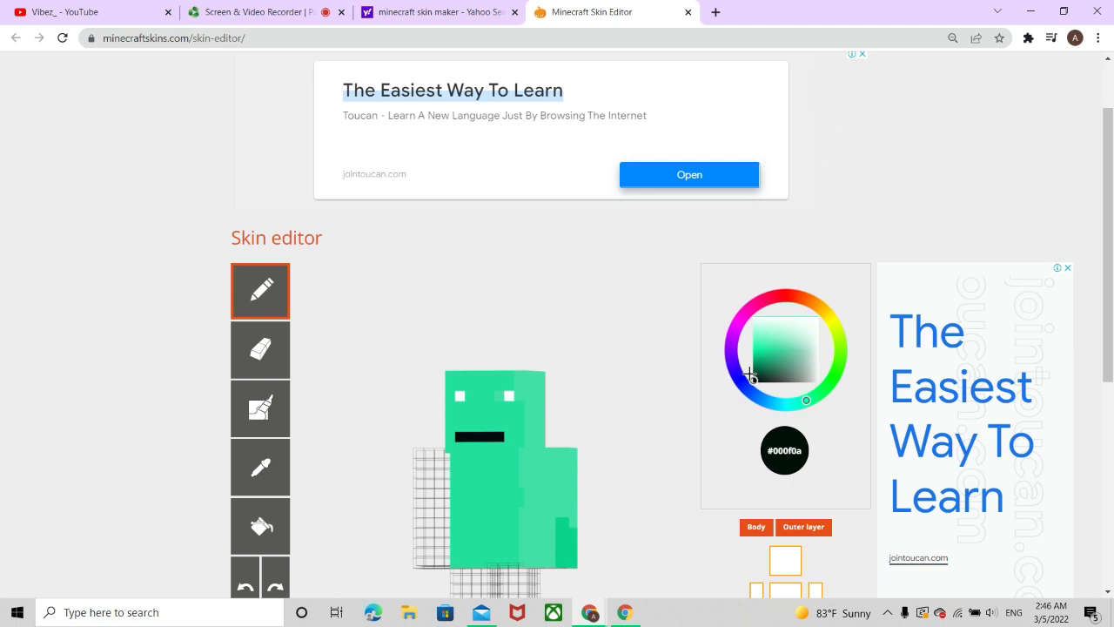
- Adjust the colour picker shade toward black for the mouth line
left_click(751, 369)
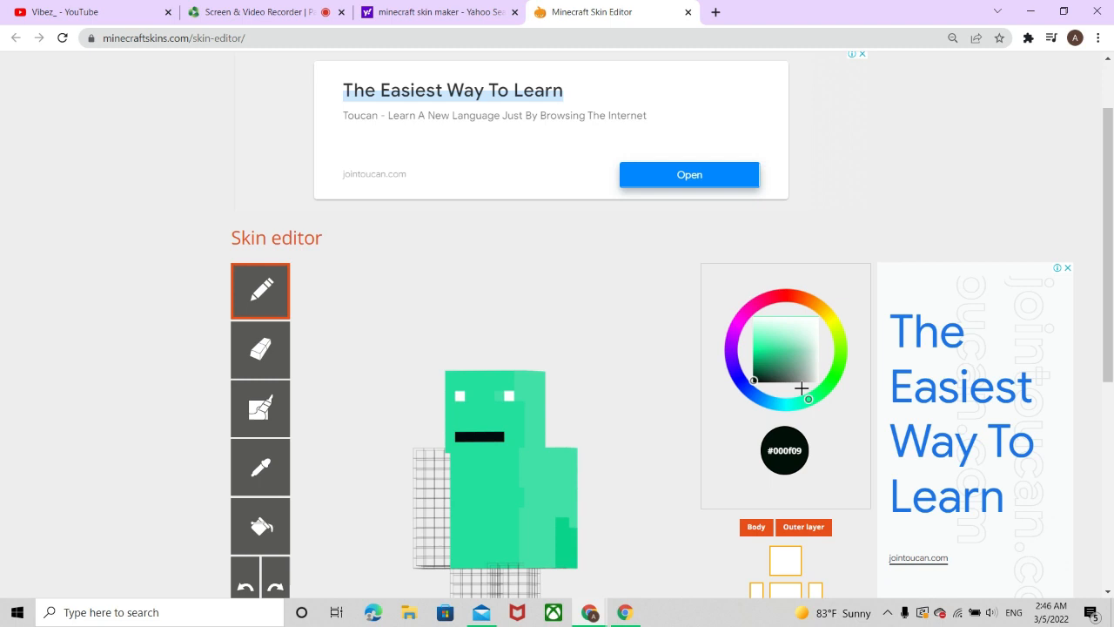
left_click(750, 383)
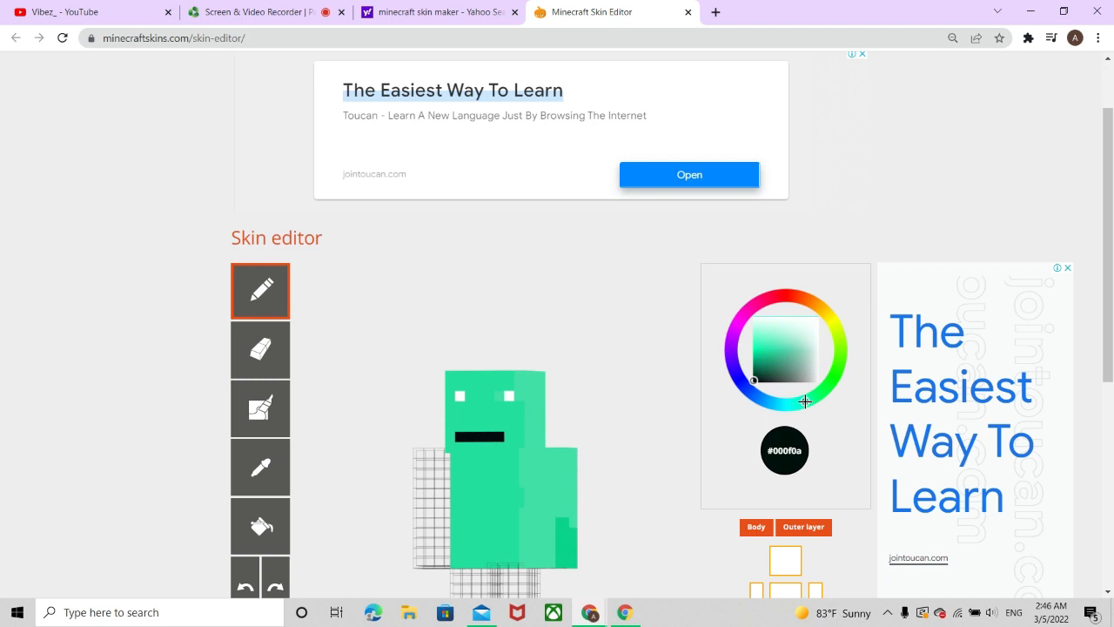
- Settle on bright green #14e19c and paint over a gap on the torso
left_click(760, 366)
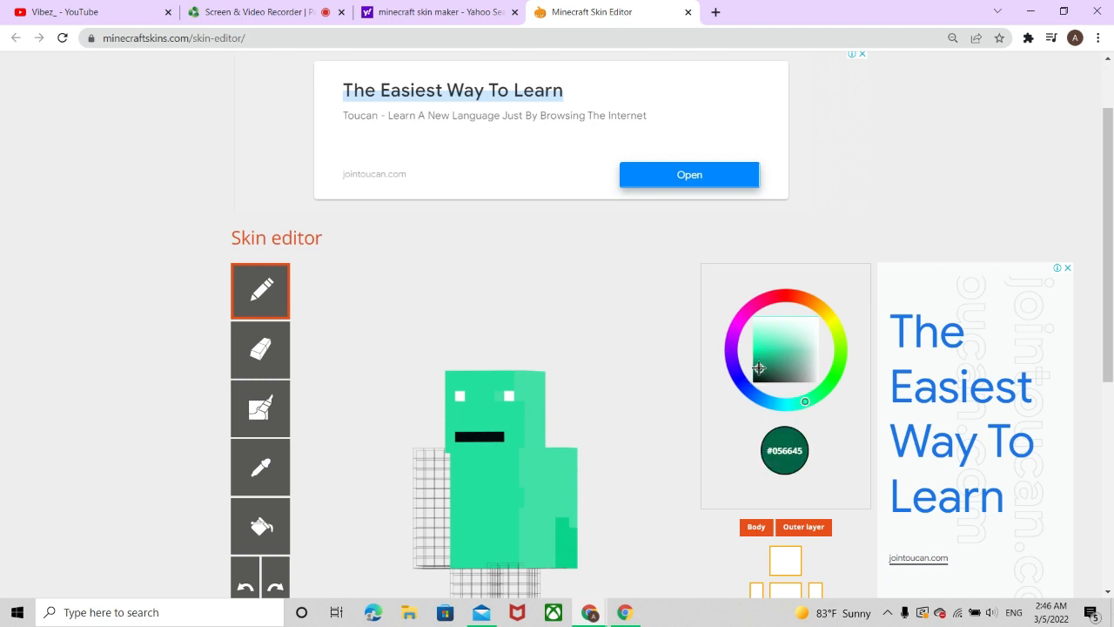
left_click(768, 348)
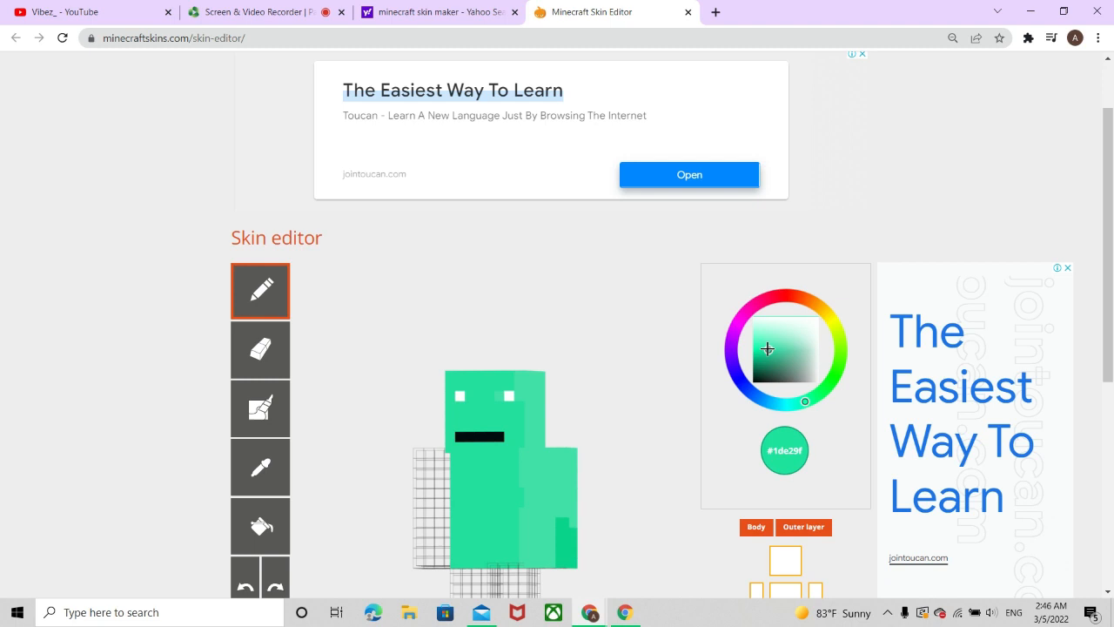
left_click(768, 352)
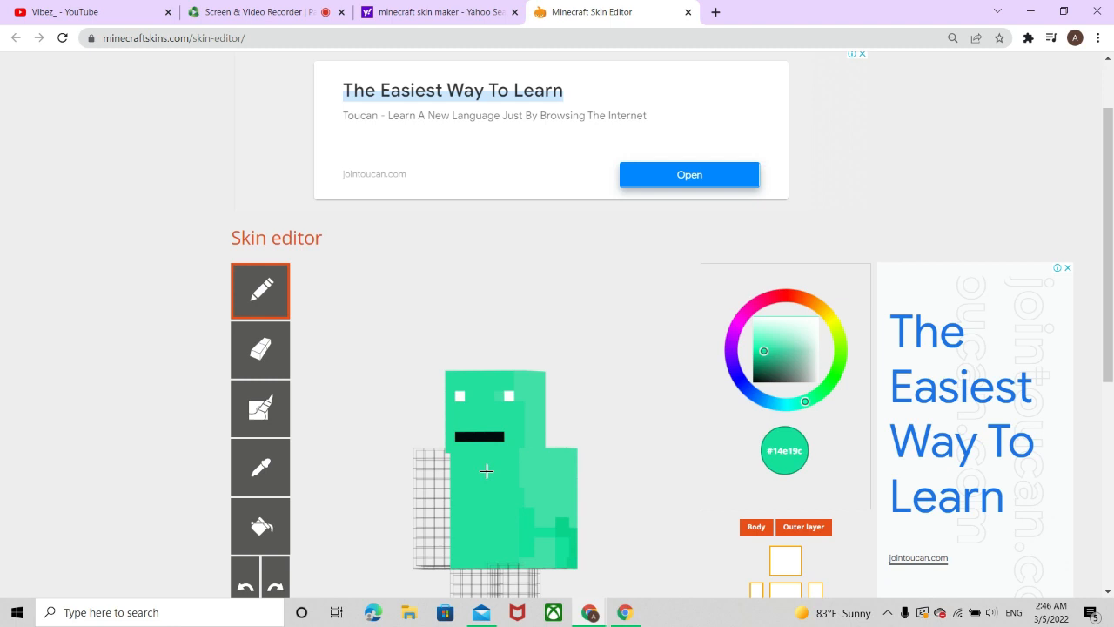
left_click(446, 491)
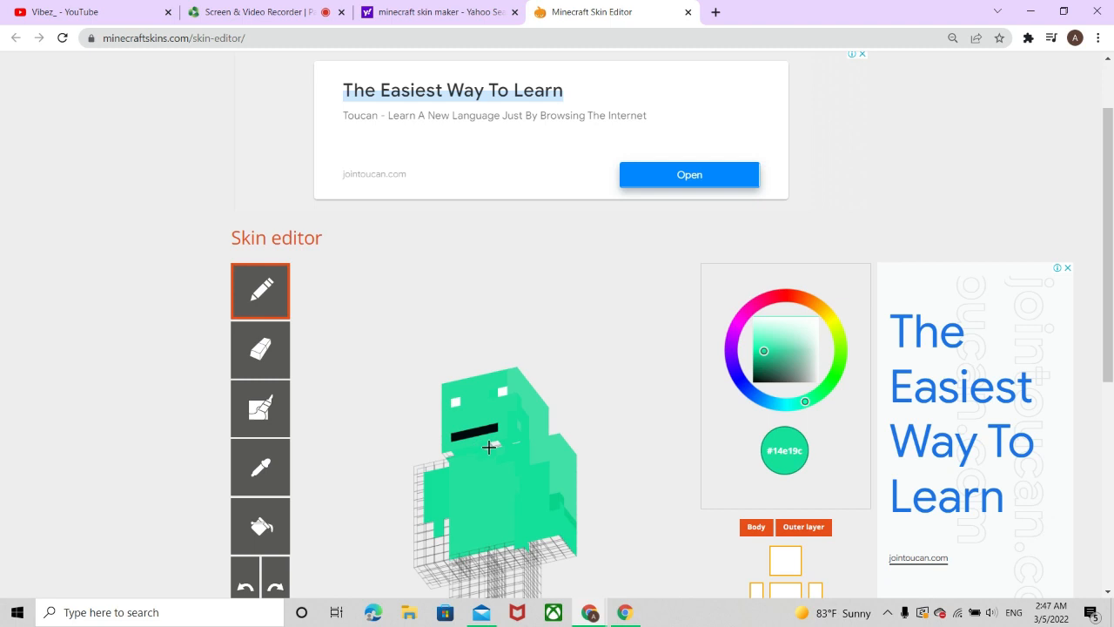
mouse_move(522, 449)
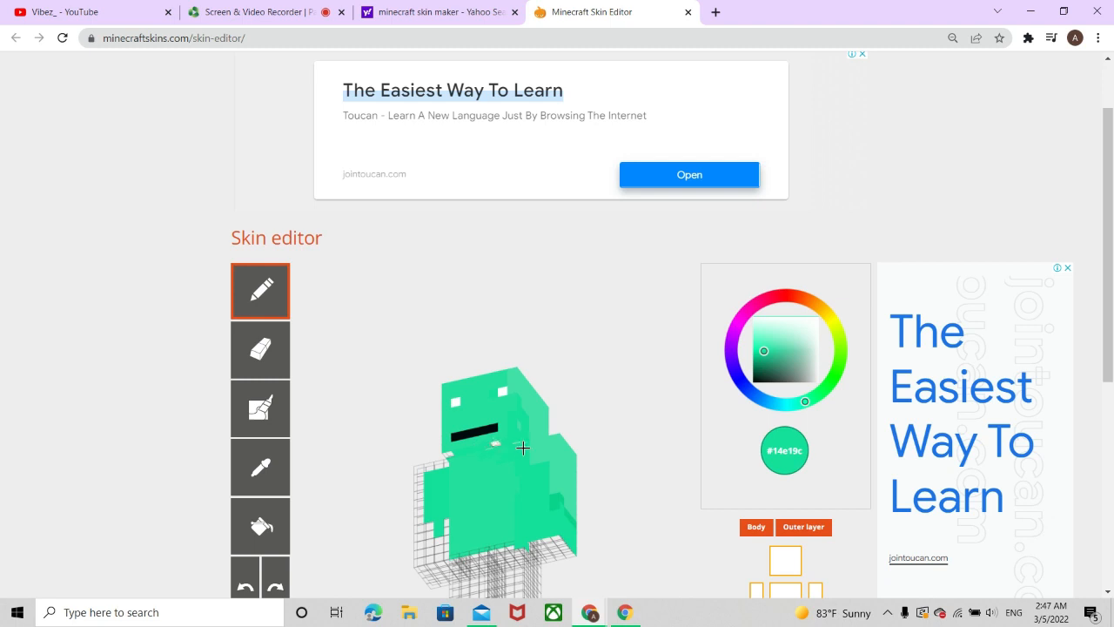
mouse_move(486, 453)
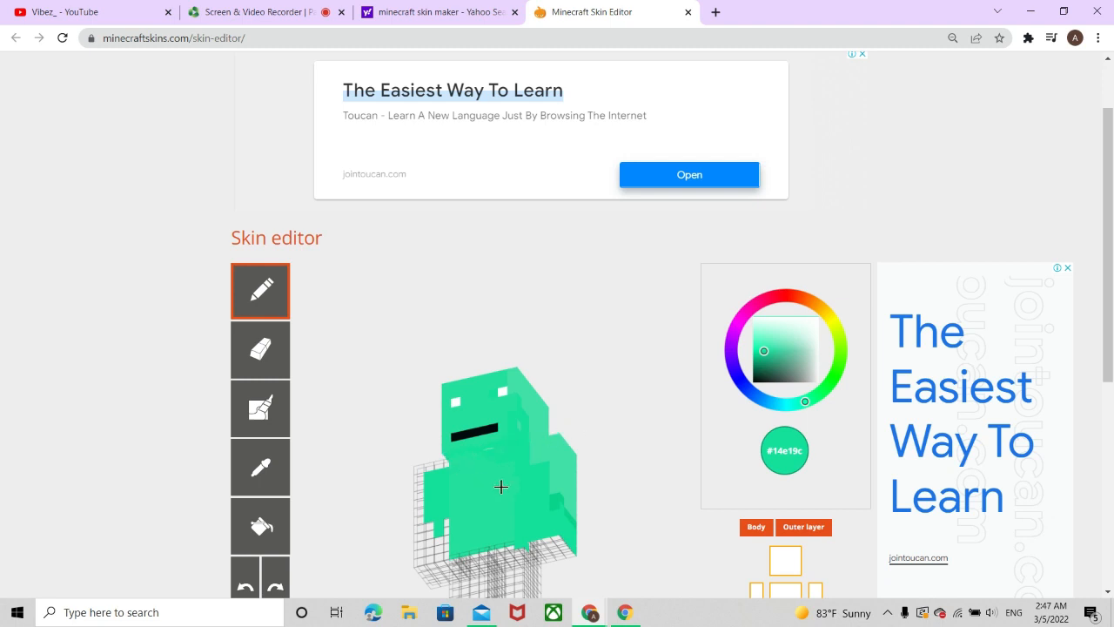
mouse_move(535, 487)
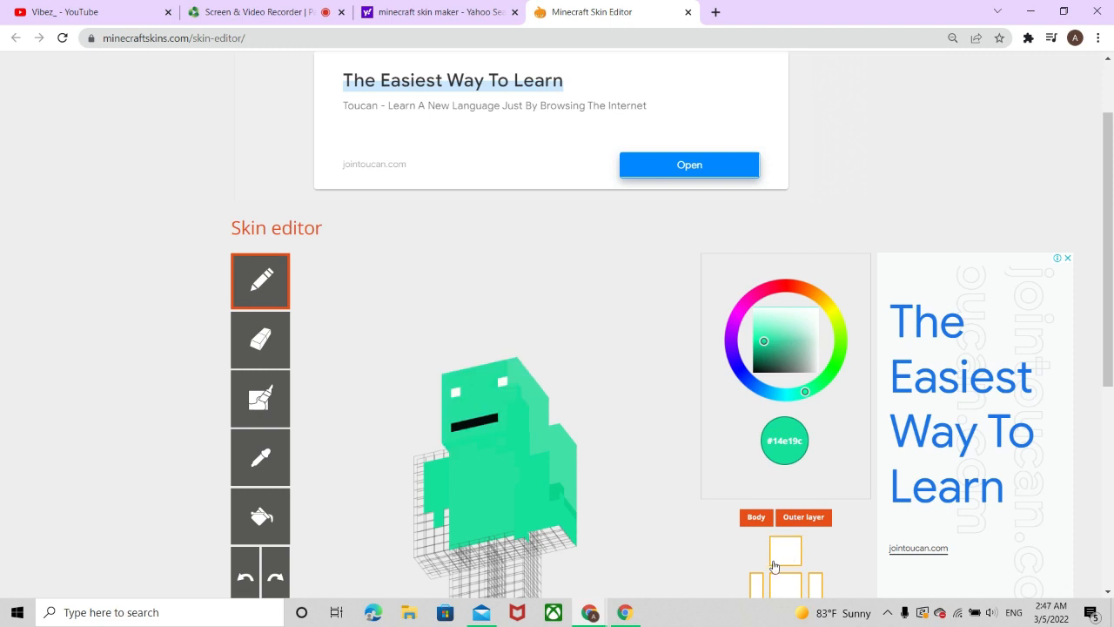
mouse_move(705, 547)
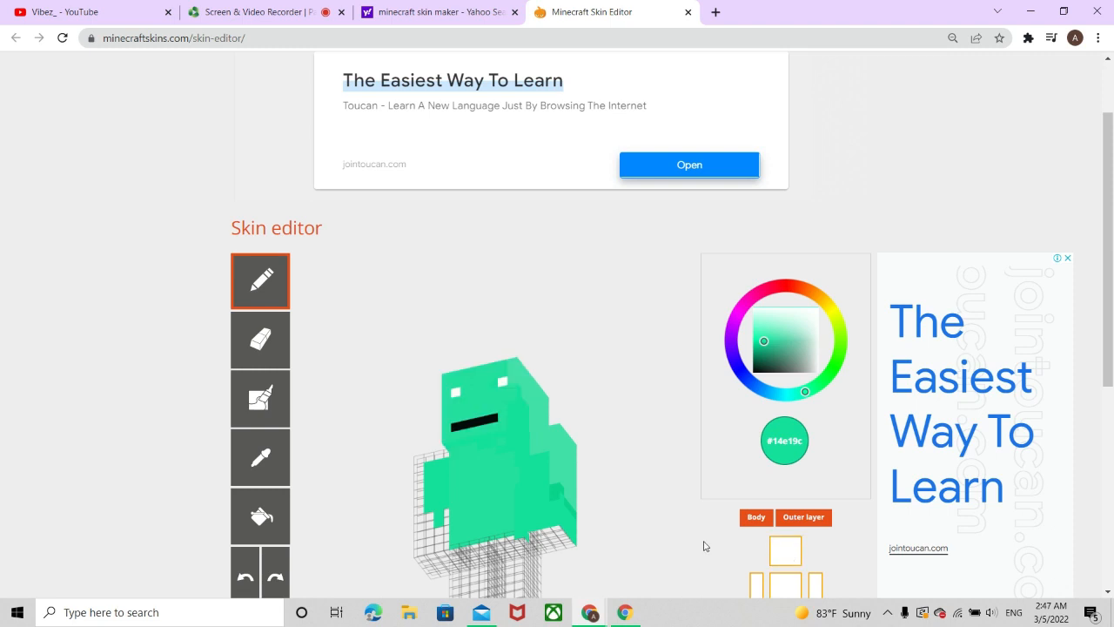
- Scroll down to the legs and start painting them green with #14e19c
scroll("down", 3)
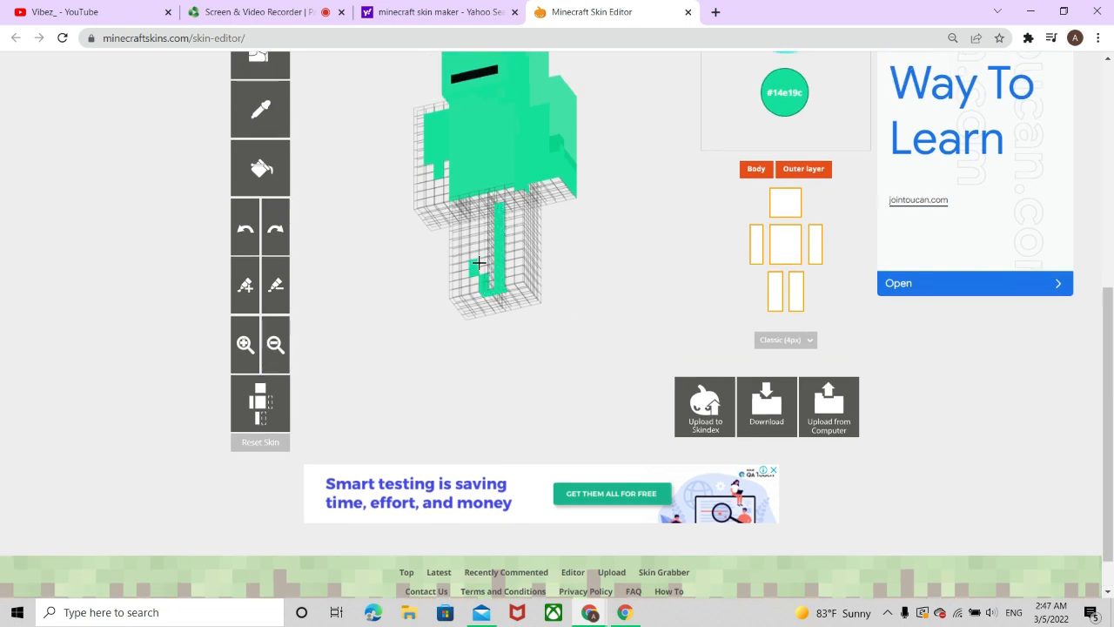
left_click(484, 253)
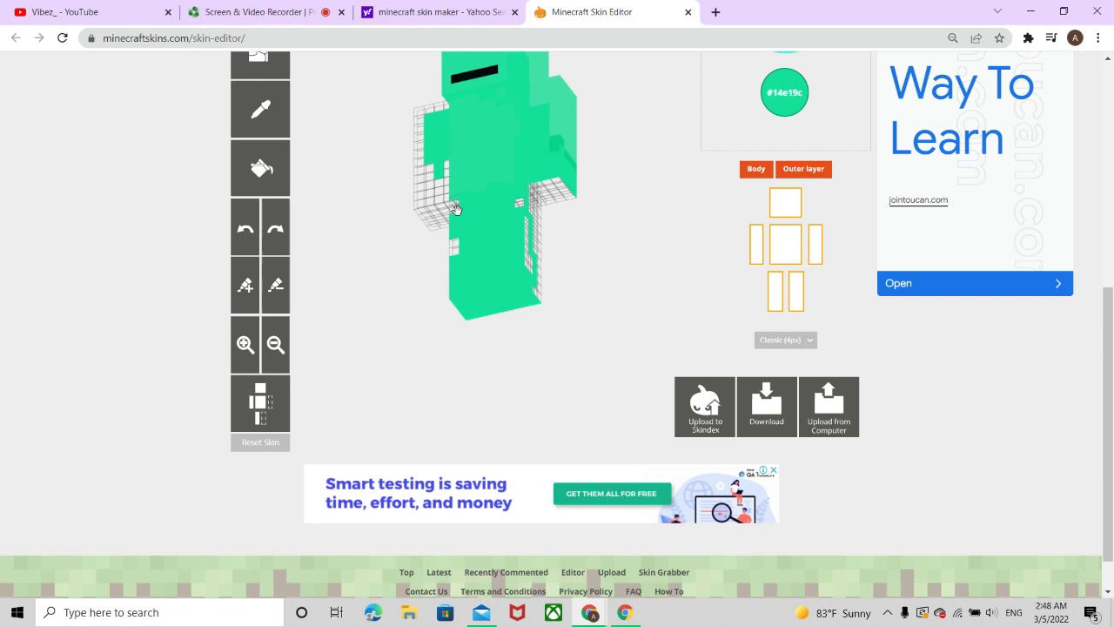
mouse_move(453, 240)
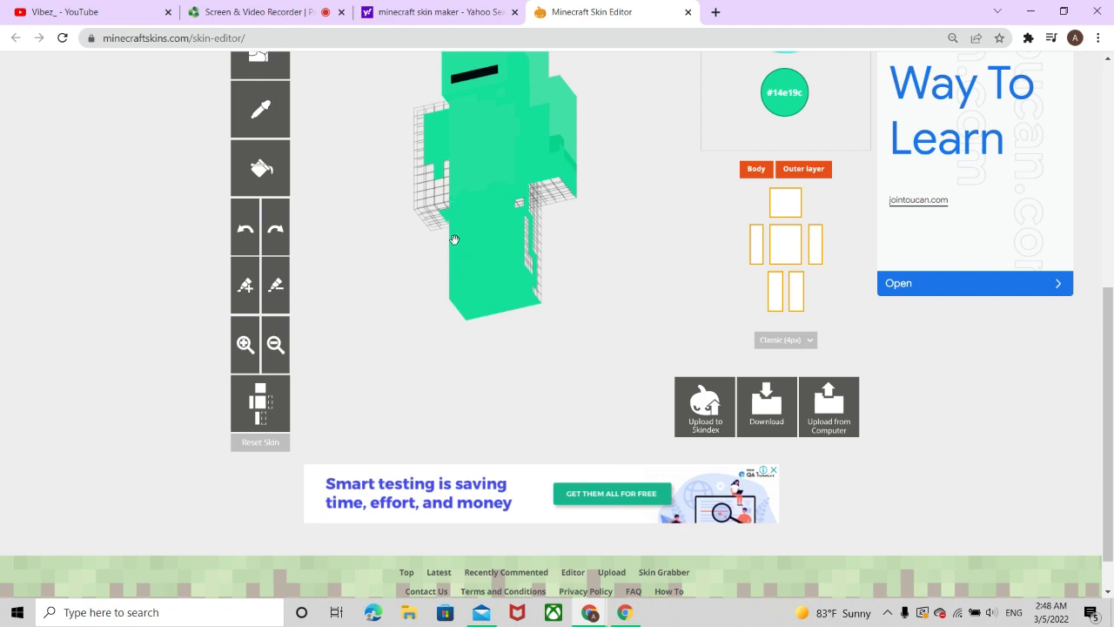
mouse_move(531, 252)
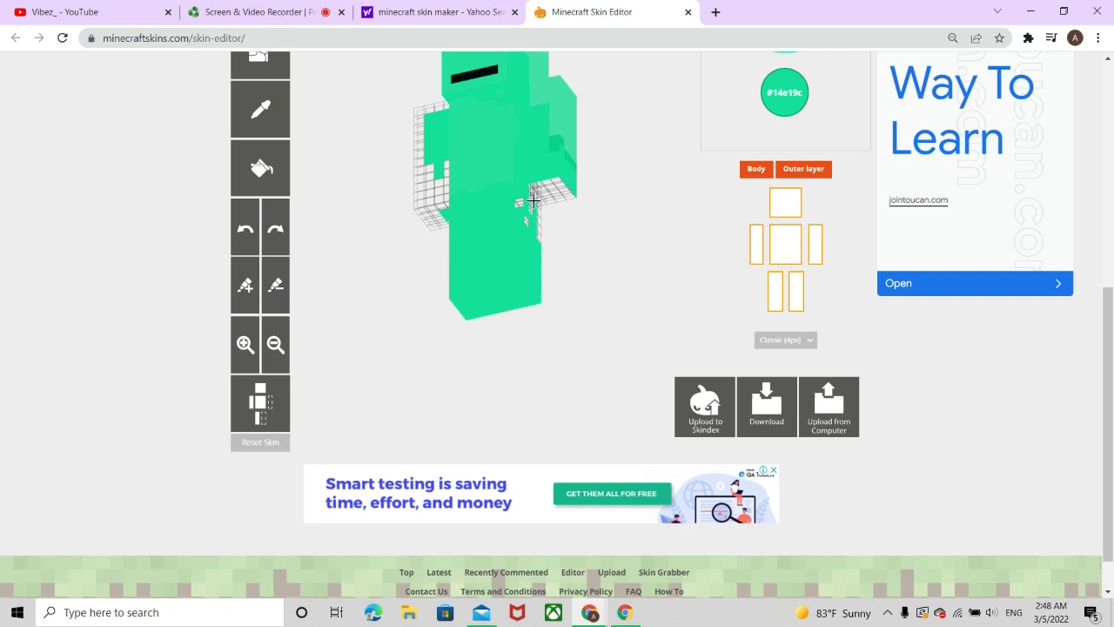
mouse_move(532, 229)
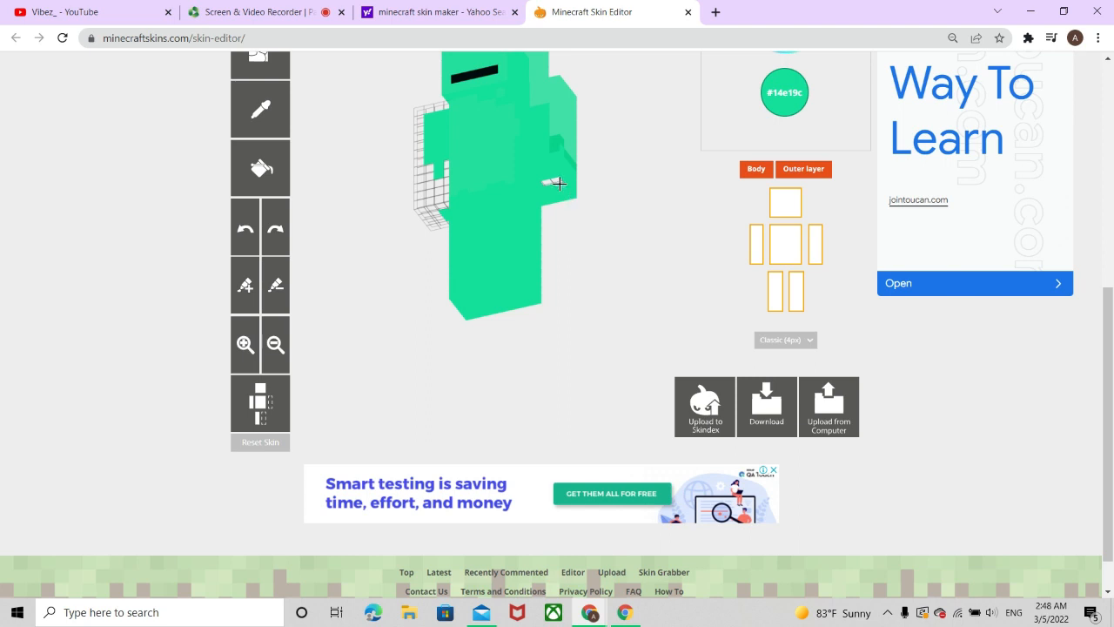
- Scroll up to the blank arm on the figure's left side to paint it green
scroll("up", 3)
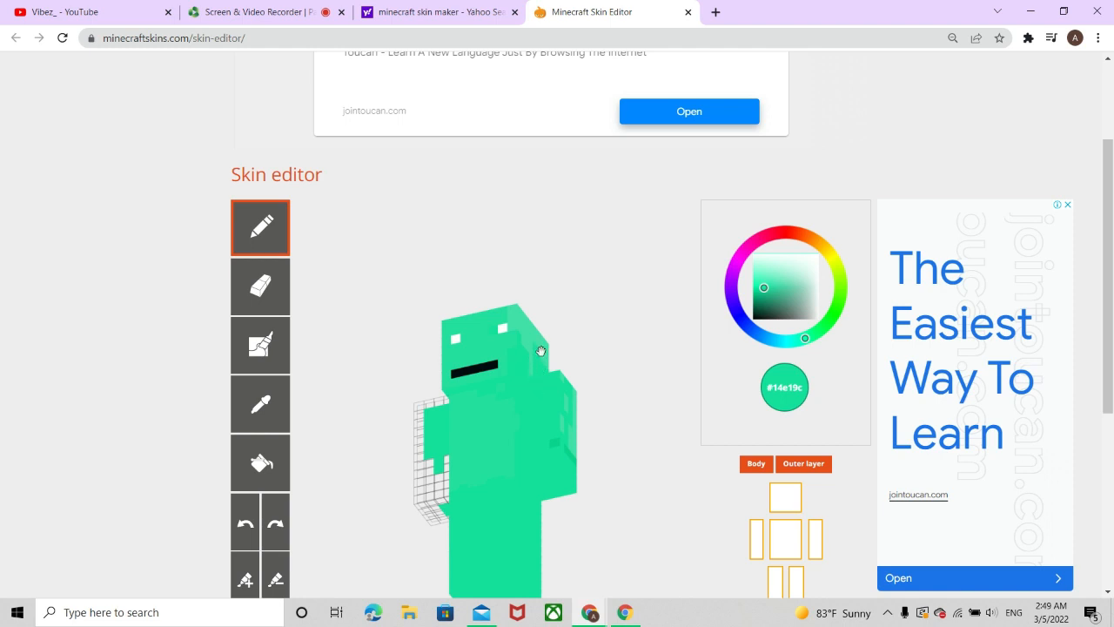
mouse_move(514, 311)
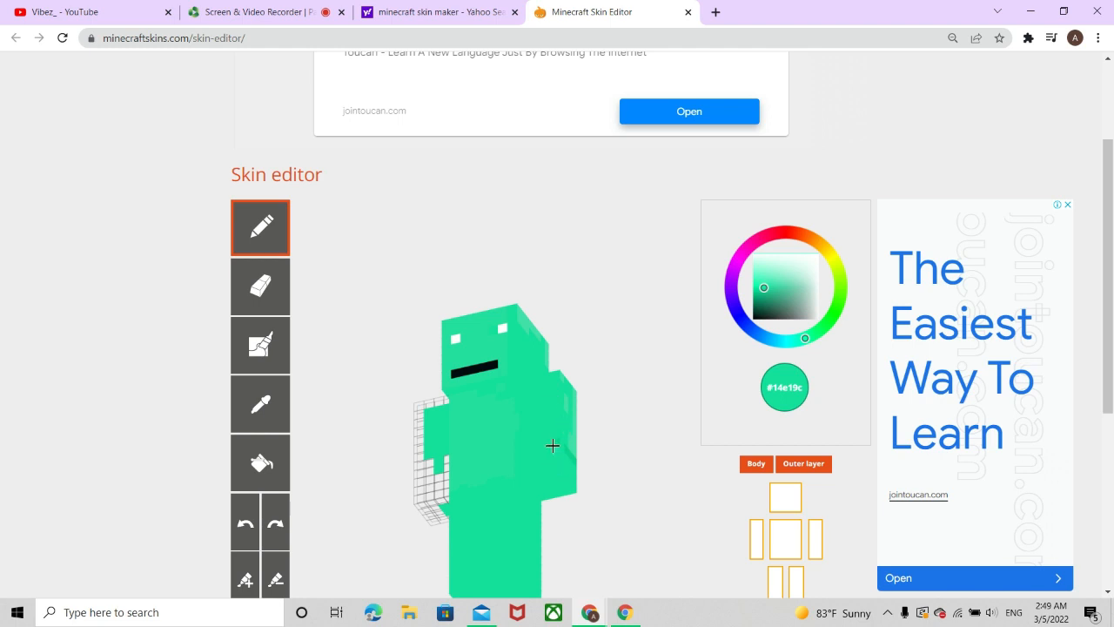
mouse_move(573, 452)
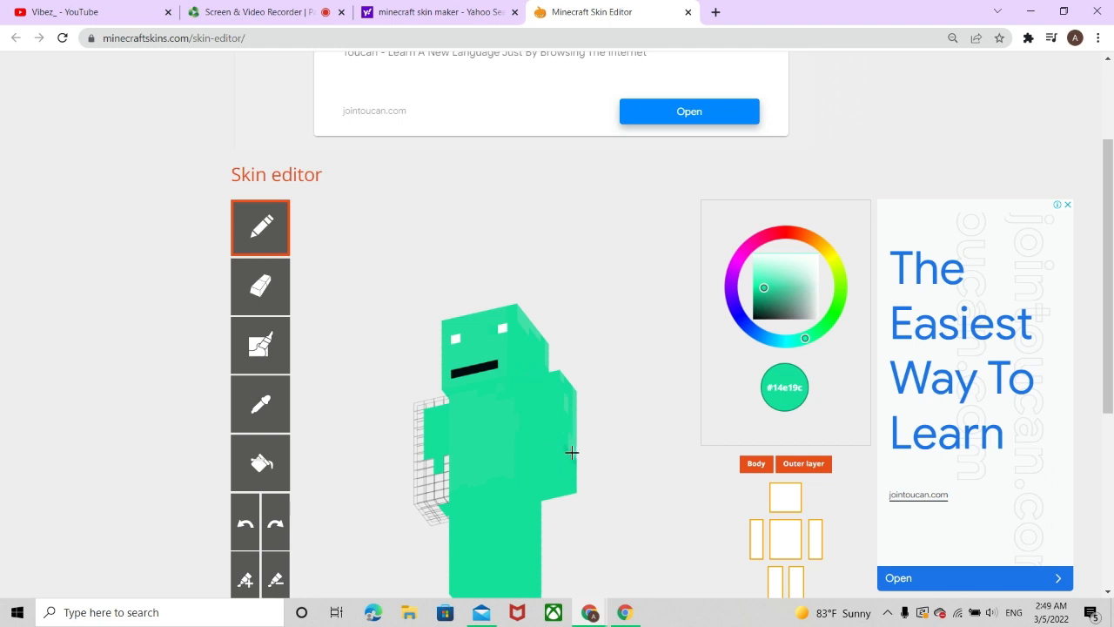
mouse_move(567, 435)
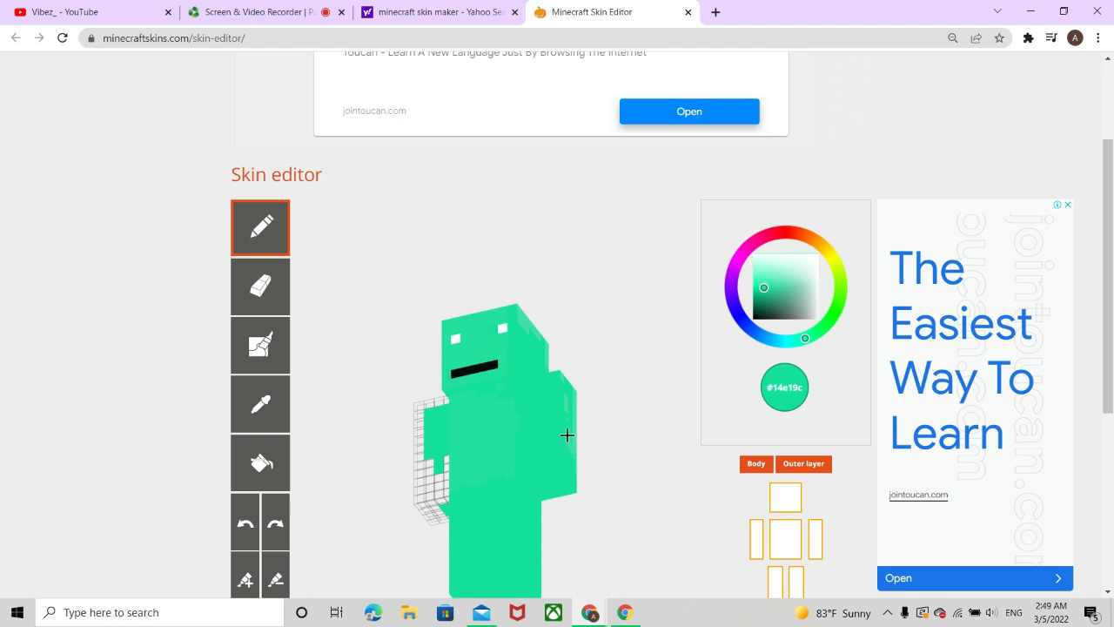
mouse_move(567, 379)
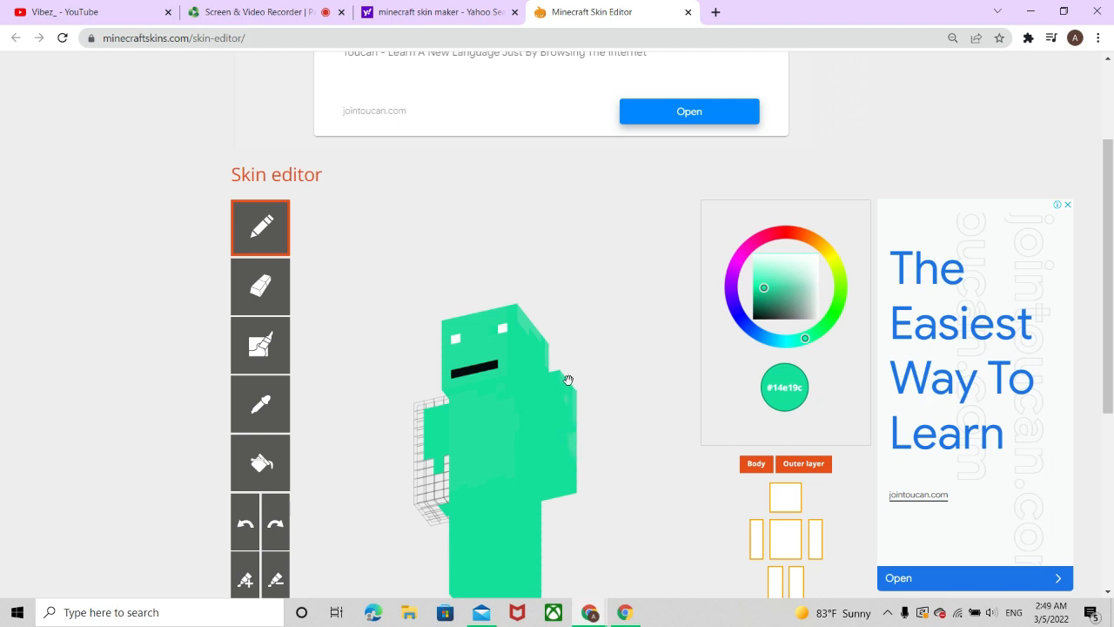
mouse_move(572, 472)
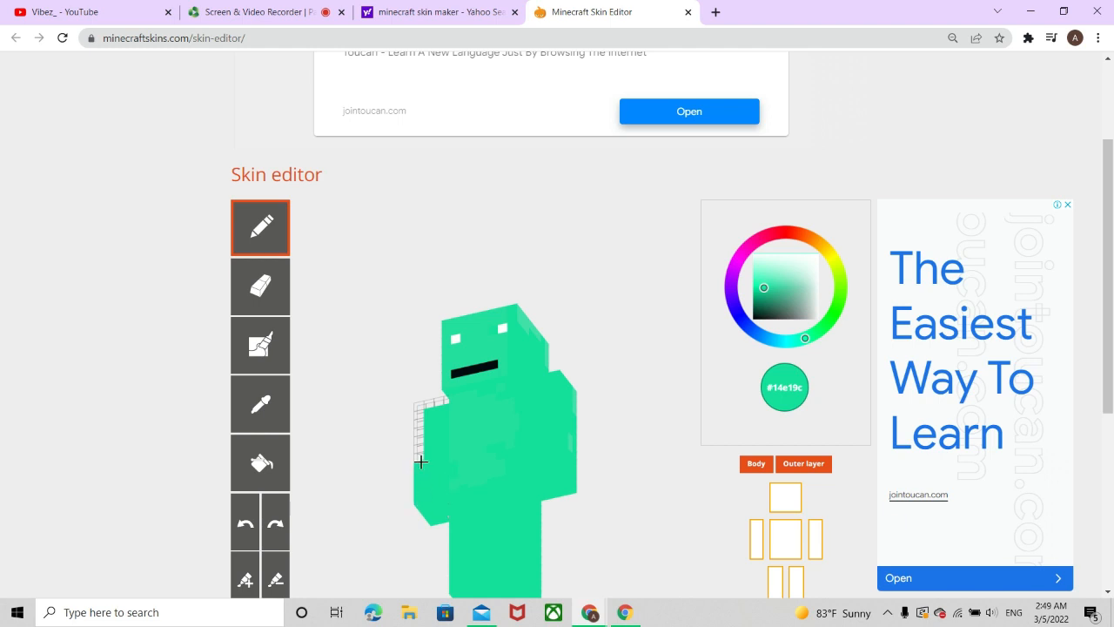
mouse_move(449, 404)
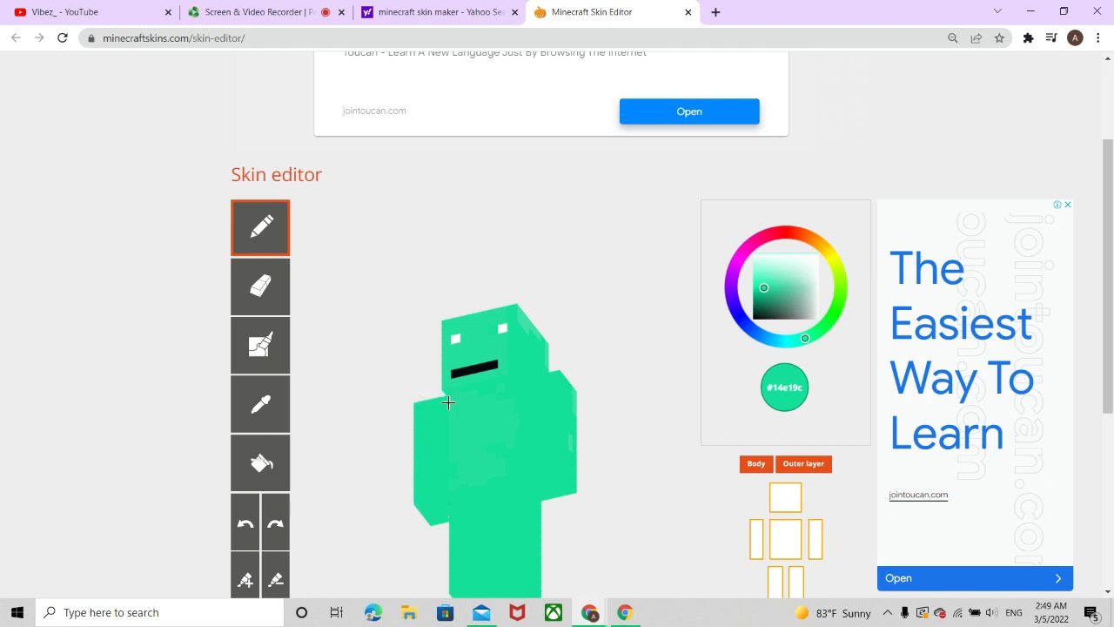
- Paint the blank squares on the back of the torso and beside the arm green
scroll("up", 3)
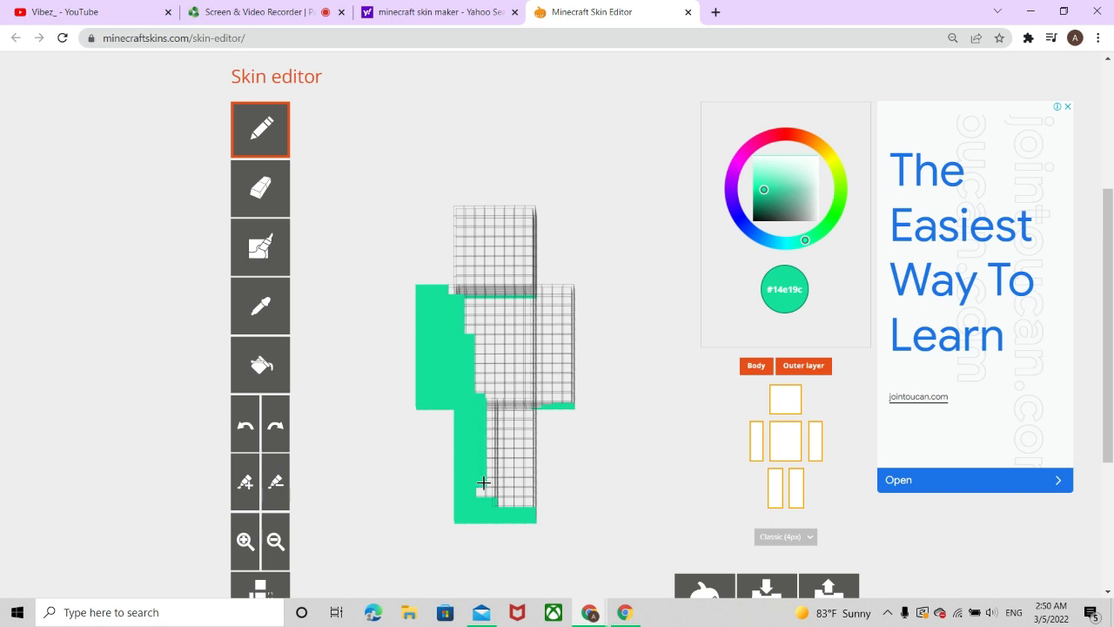
left_click(491, 453)
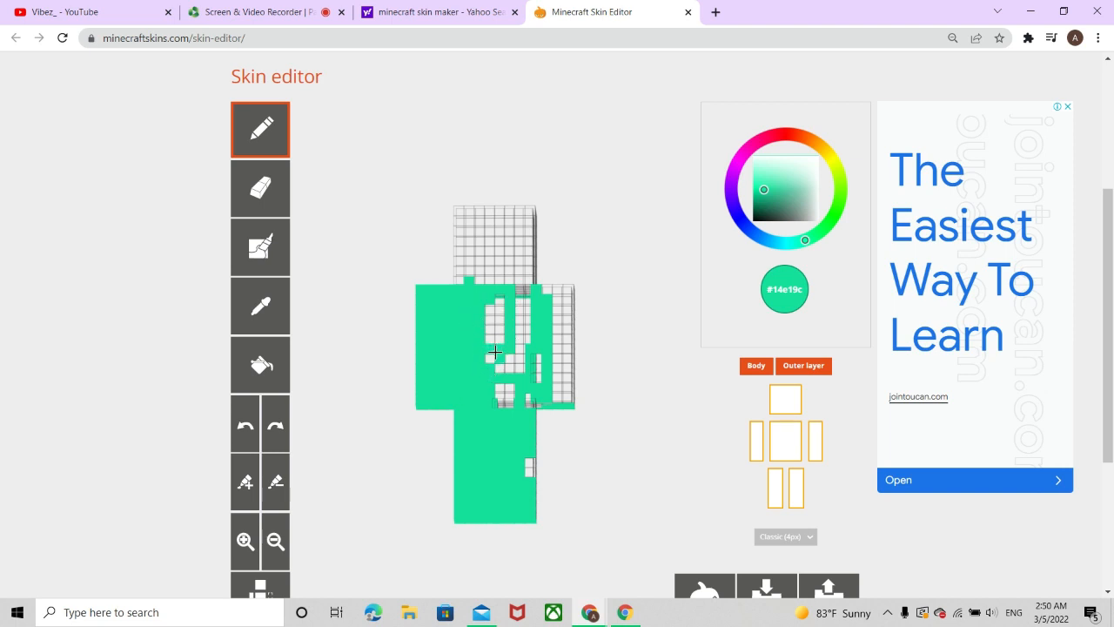
left_click(501, 322)
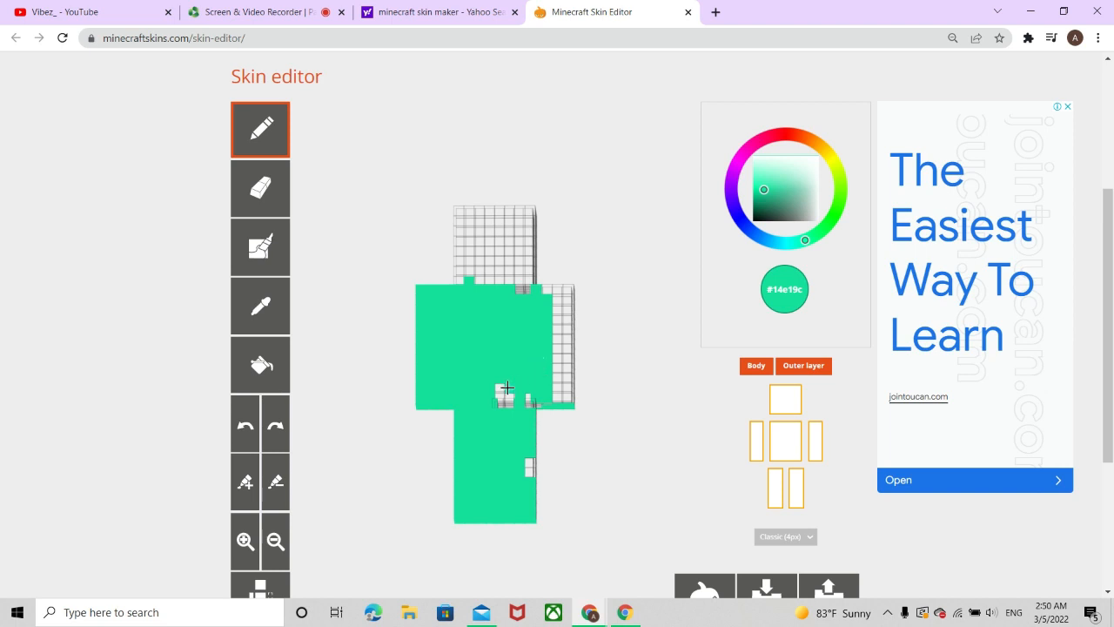
left_click(502, 401)
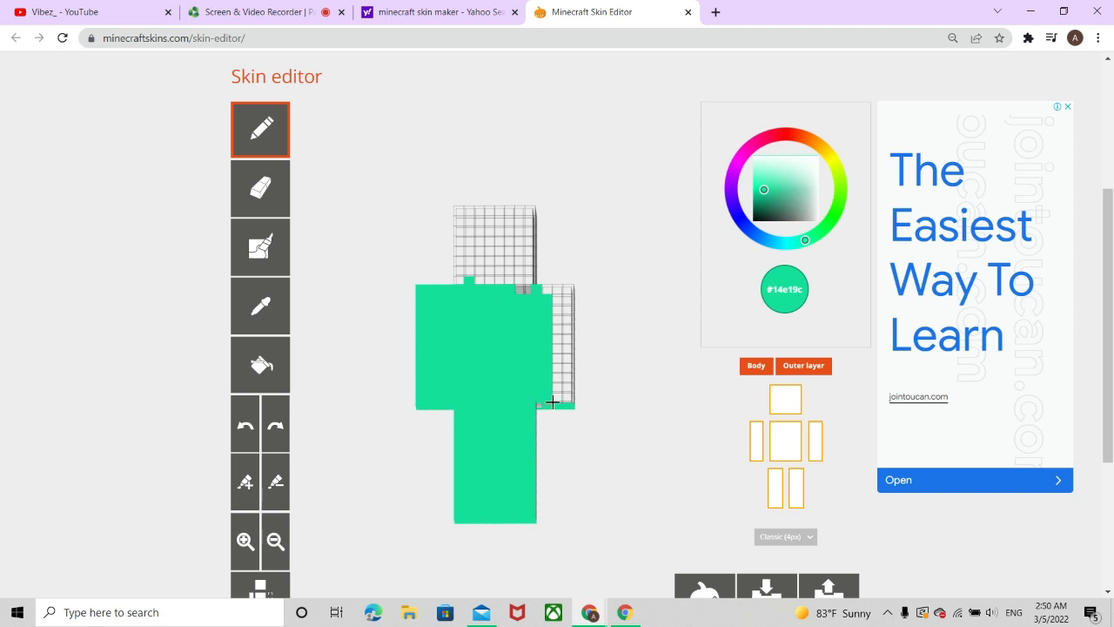
mouse_move(538, 408)
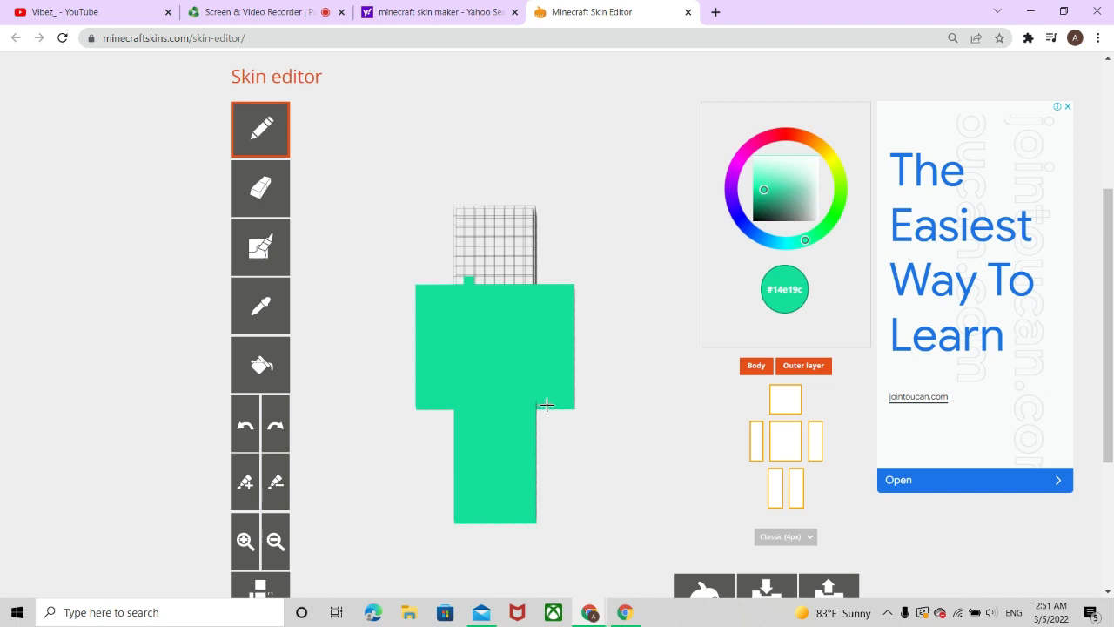
mouse_move(540, 399)
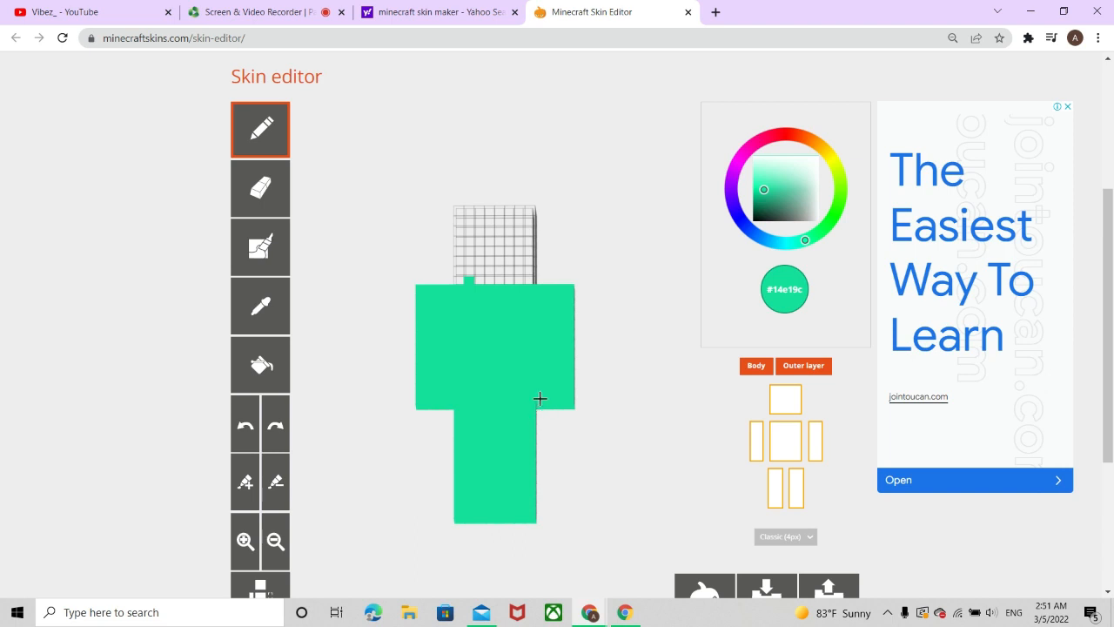
mouse_move(585, 411)
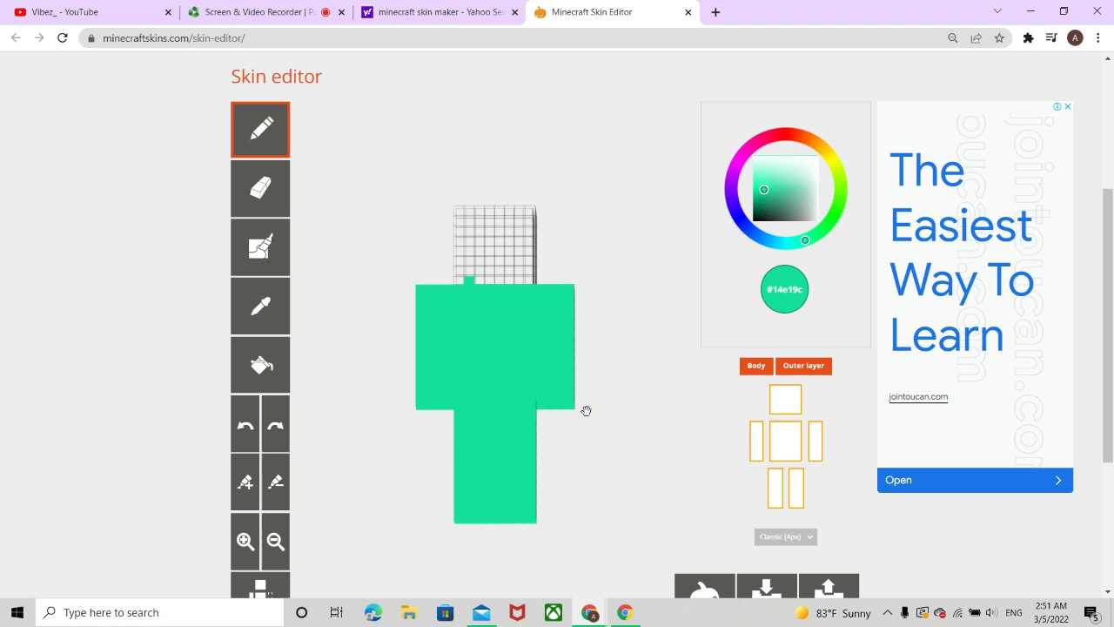
mouse_move(453, 202)
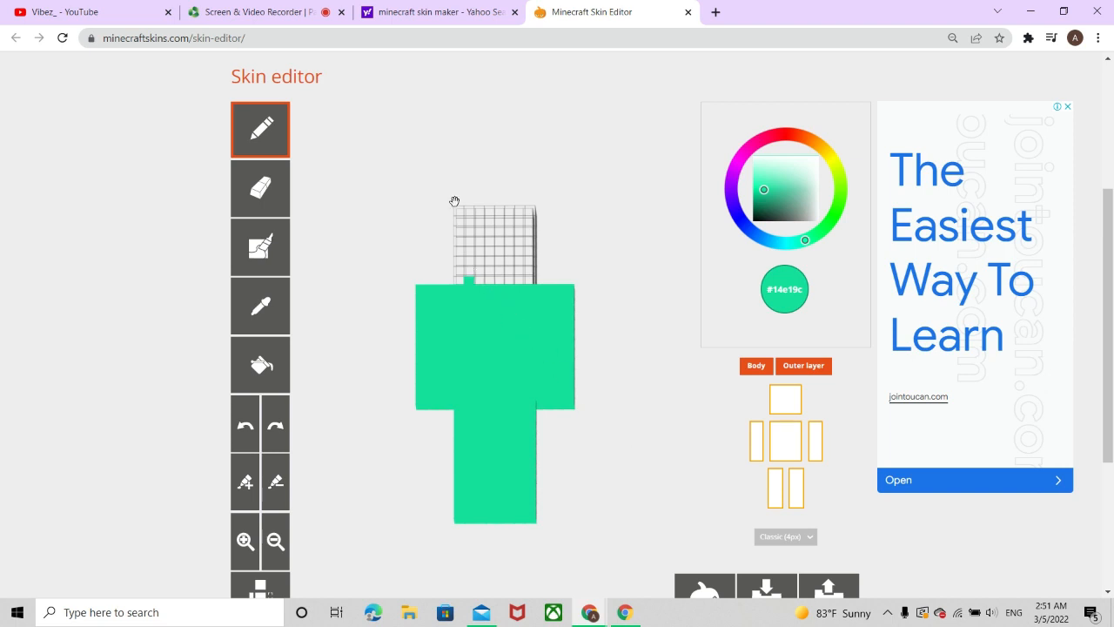
- Paint the blank back and side of the head solid bright green with the pencil
left_click(460, 216)
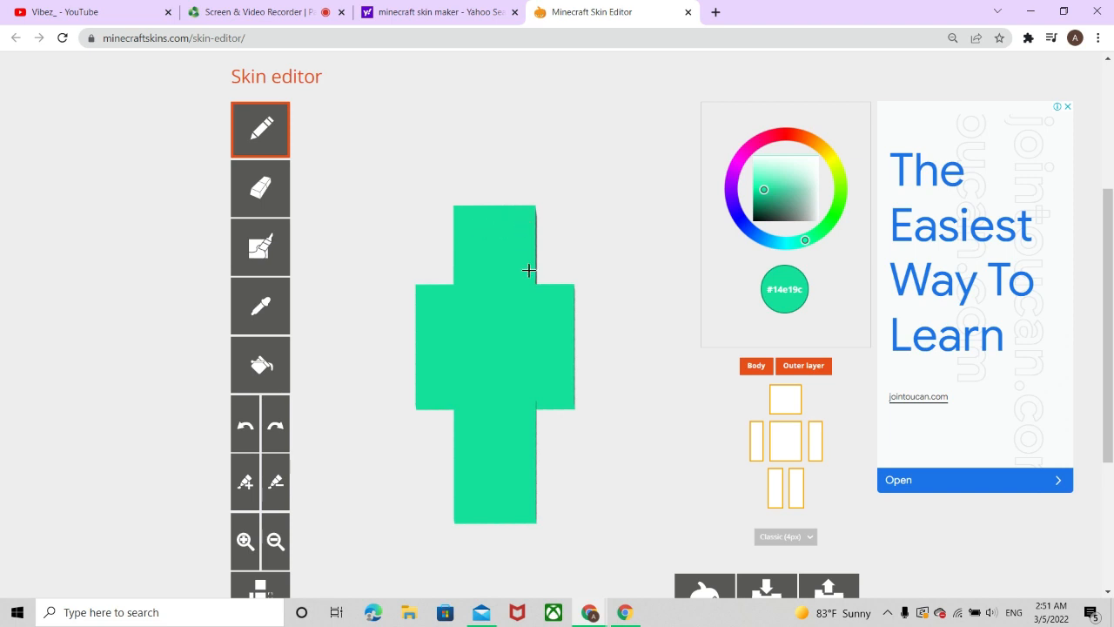
mouse_move(618, 352)
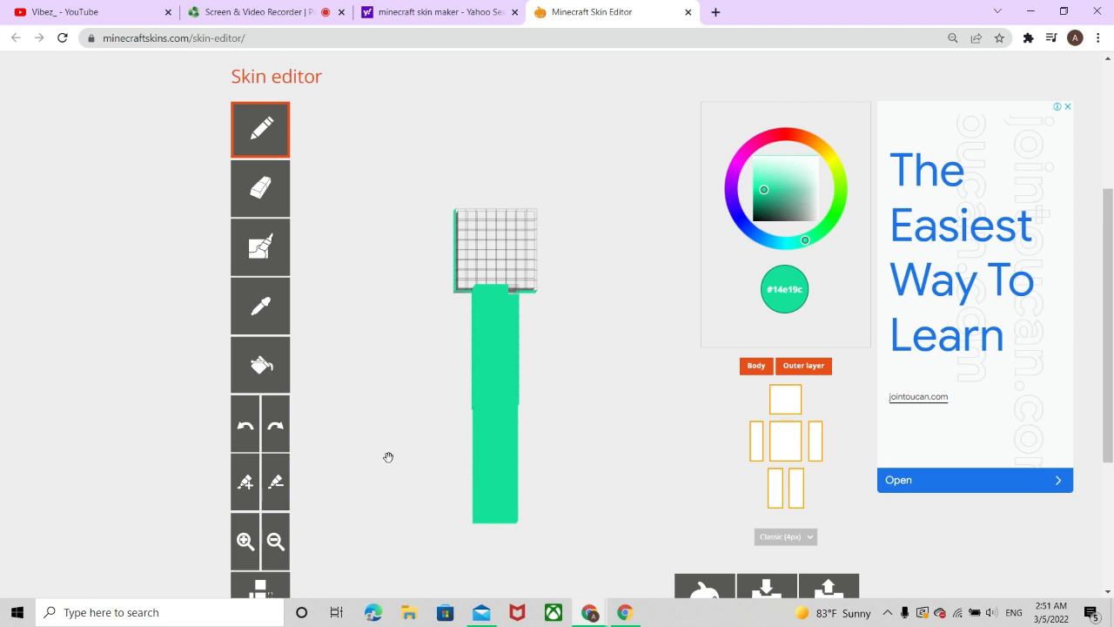
mouse_move(510, 294)
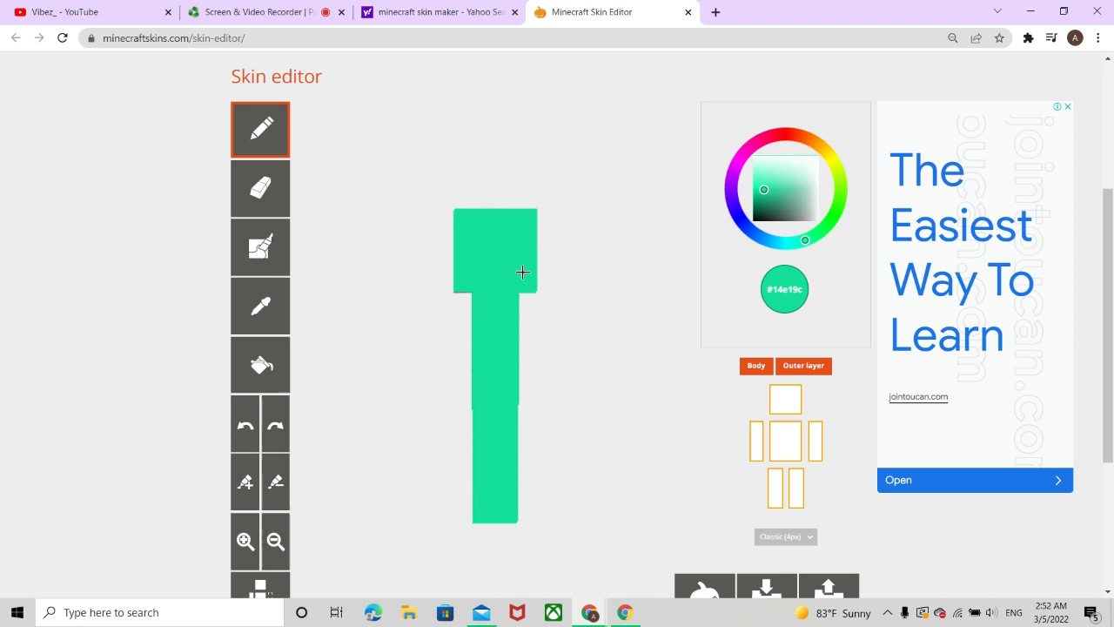
mouse_move(561, 328)
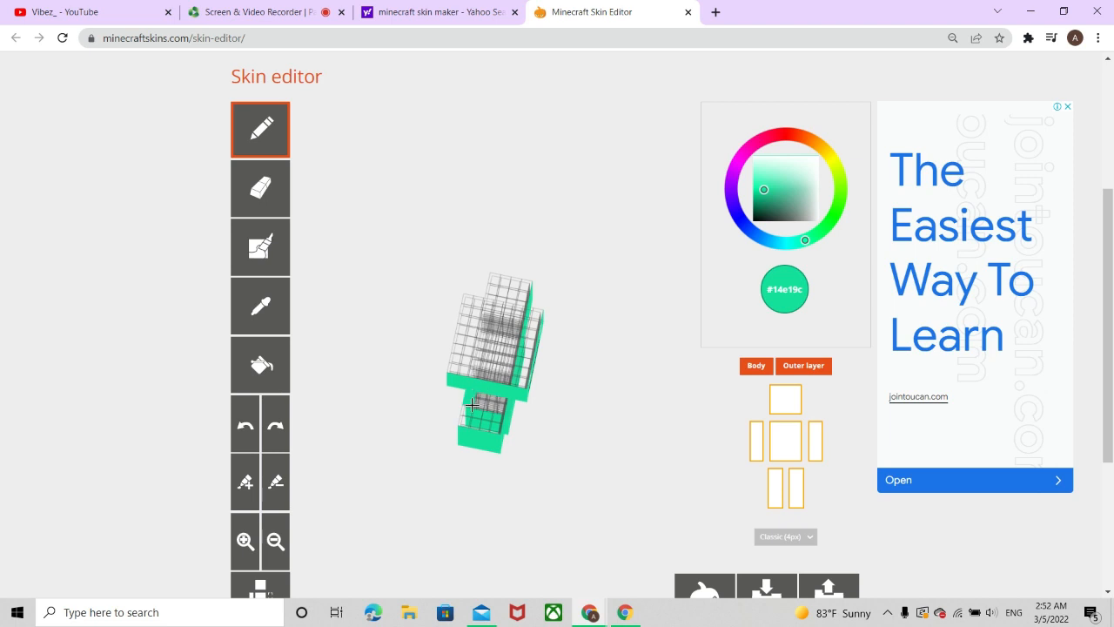
- Paint the blank underside squares green, then take the eraser for touch-ups
left_click(491, 404)
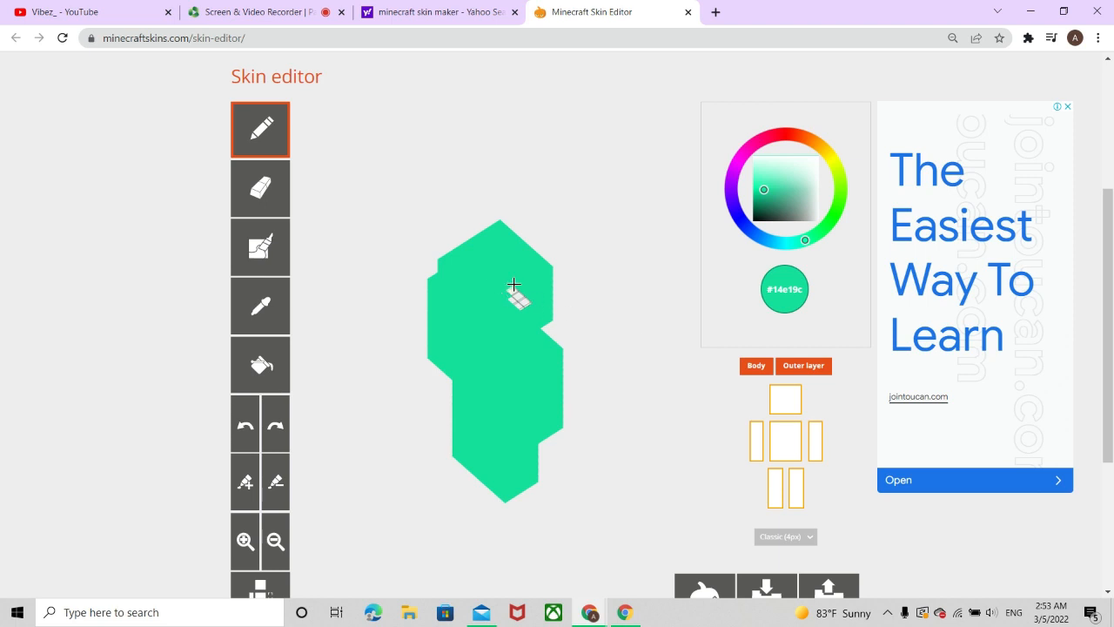
mouse_move(611, 352)
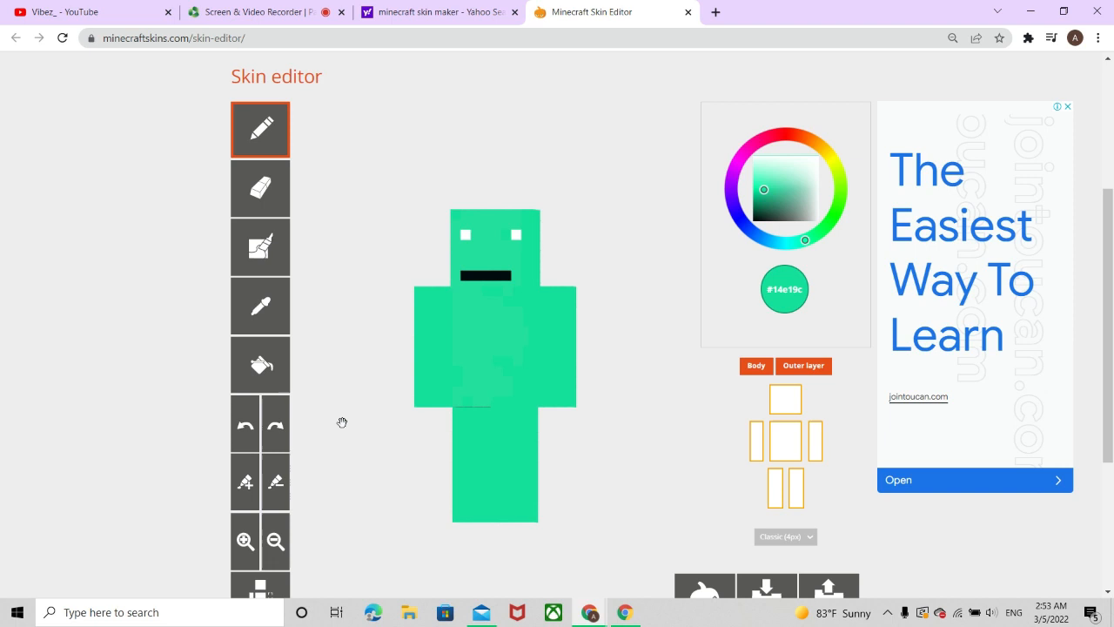
mouse_move(821, 230)
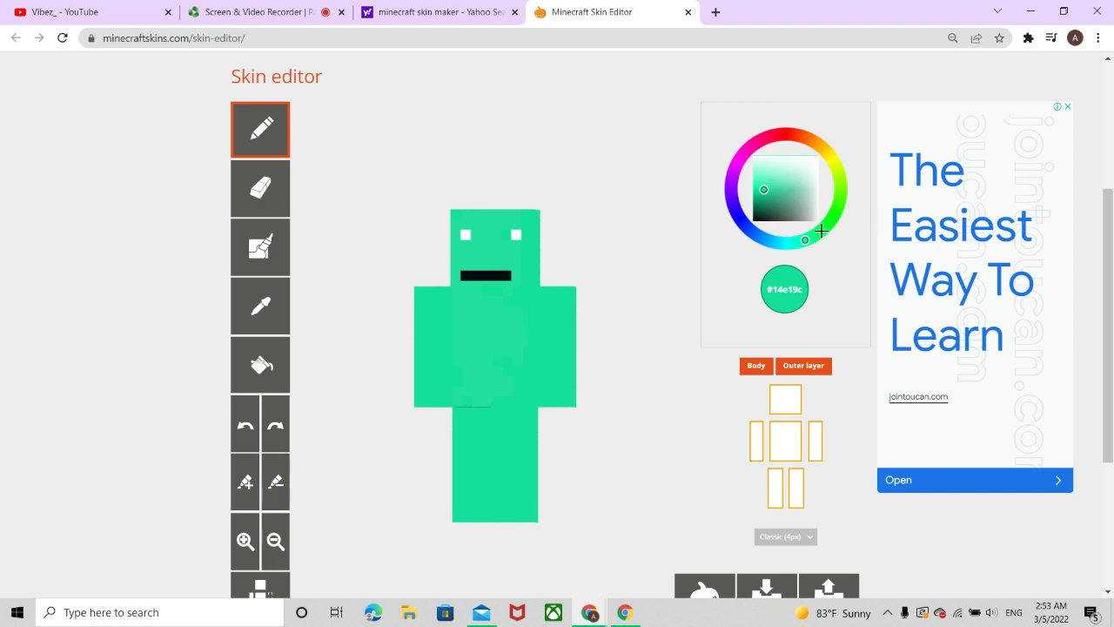
mouse_move(794, 237)
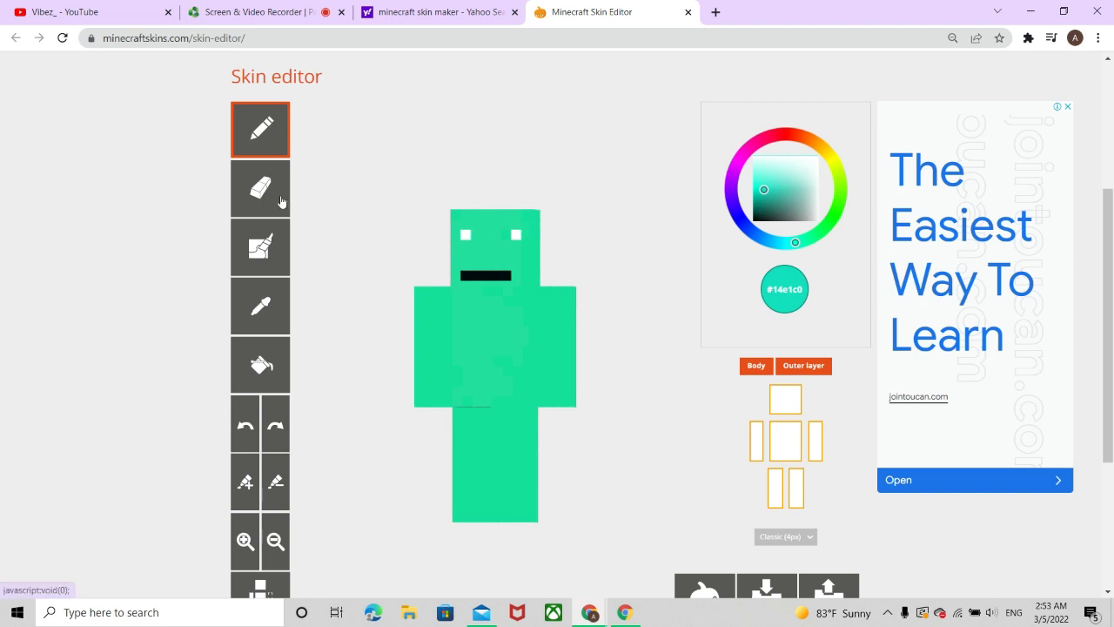
left_click(261, 188)
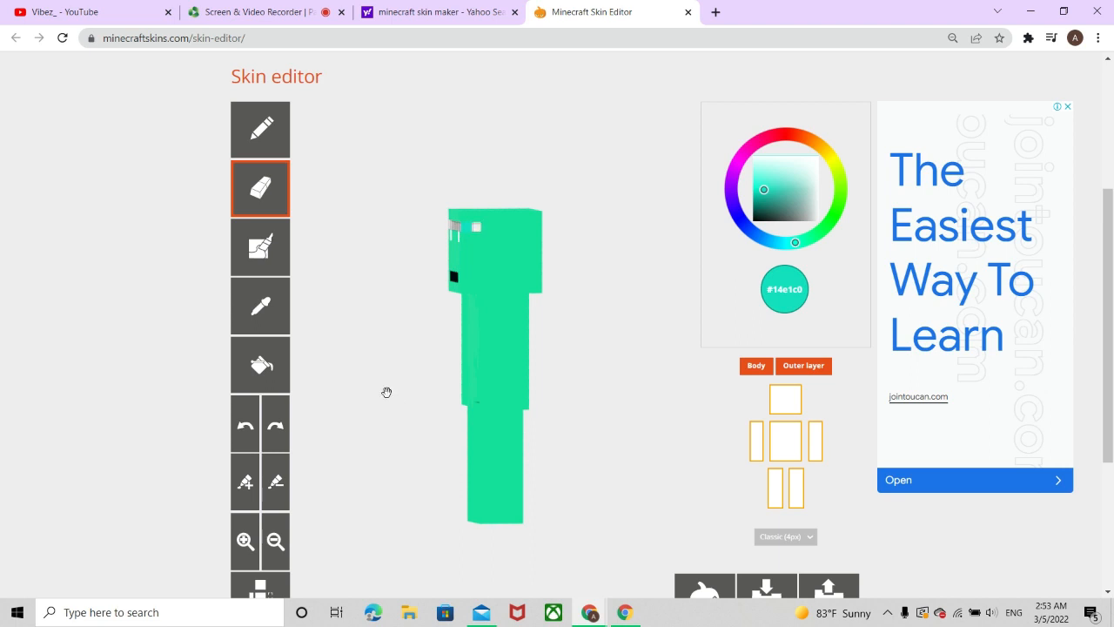
mouse_move(467, 231)
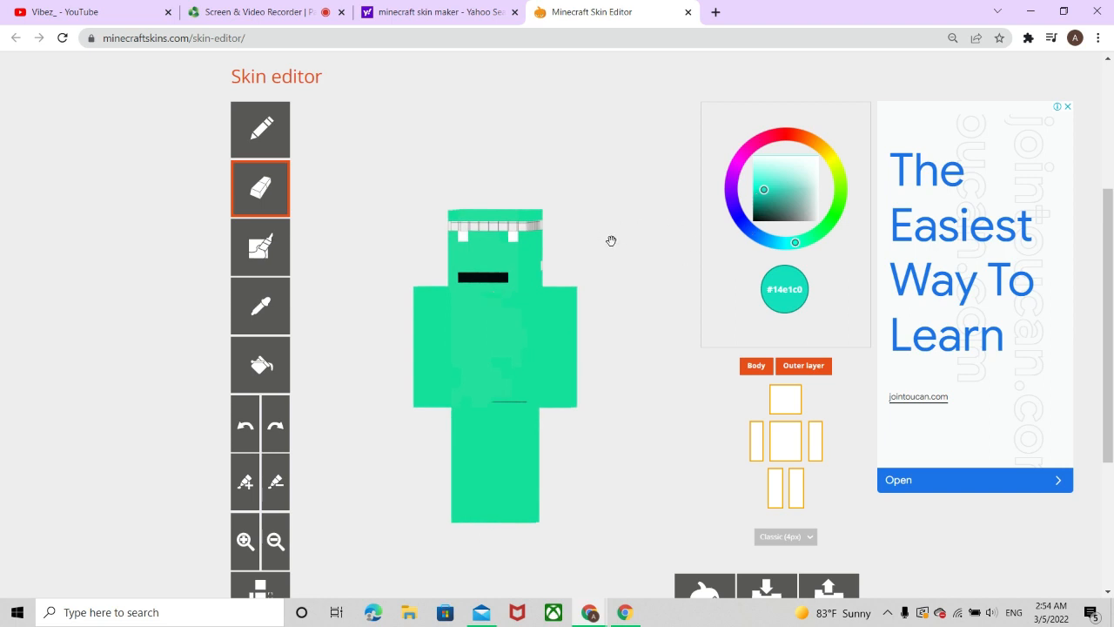
- Erase stray squares along the top of the head, then switch to the Screen & Video Recorder tab
left_click(261, 129)
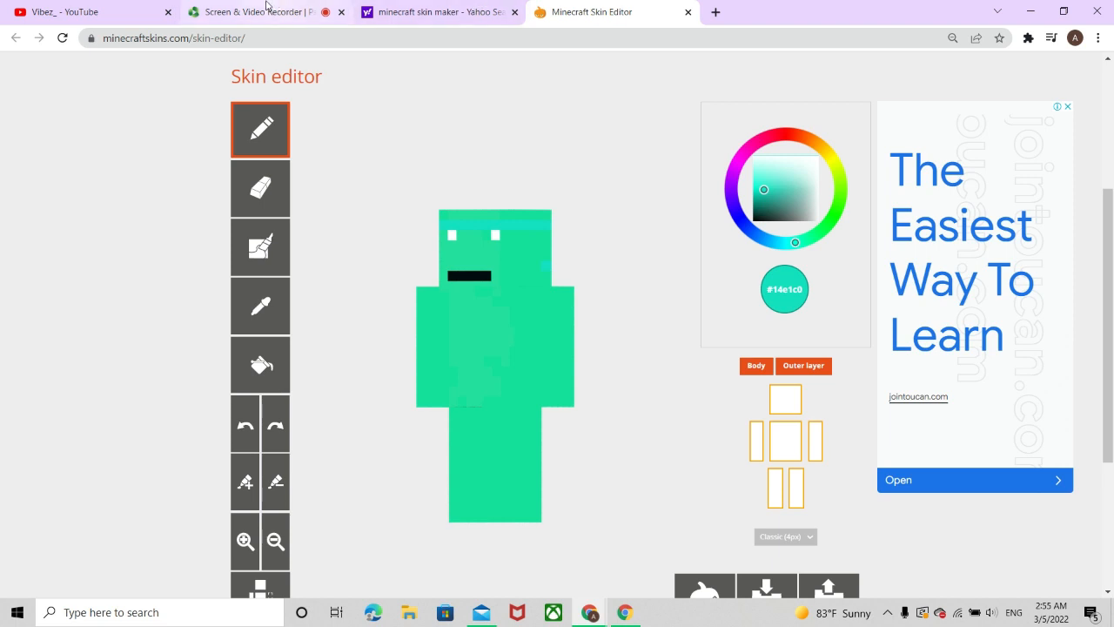
left_click(243, 11)
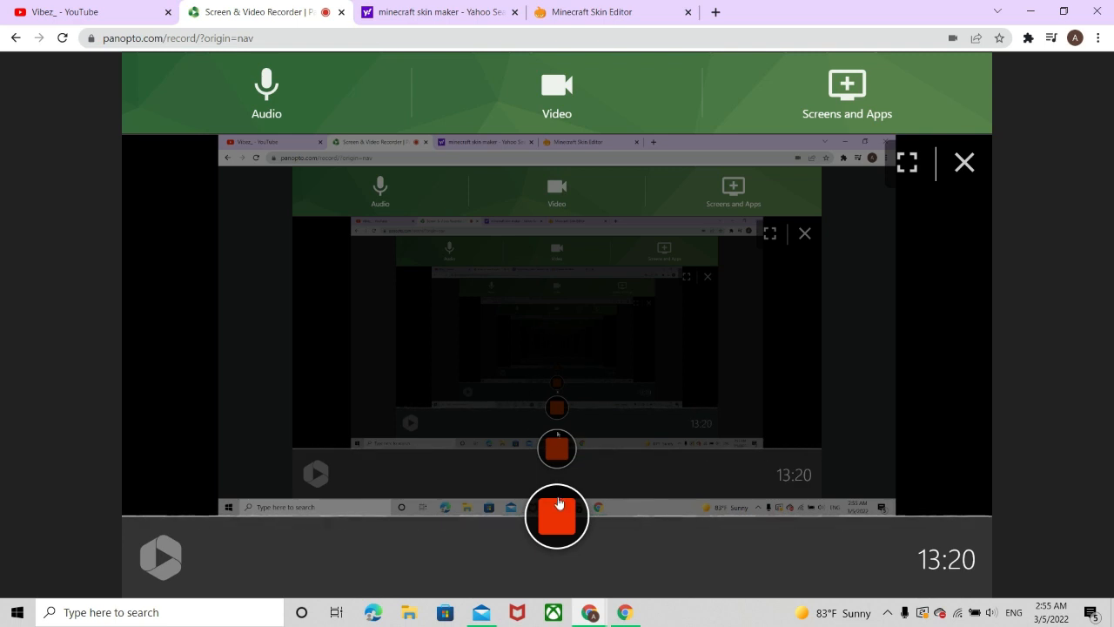